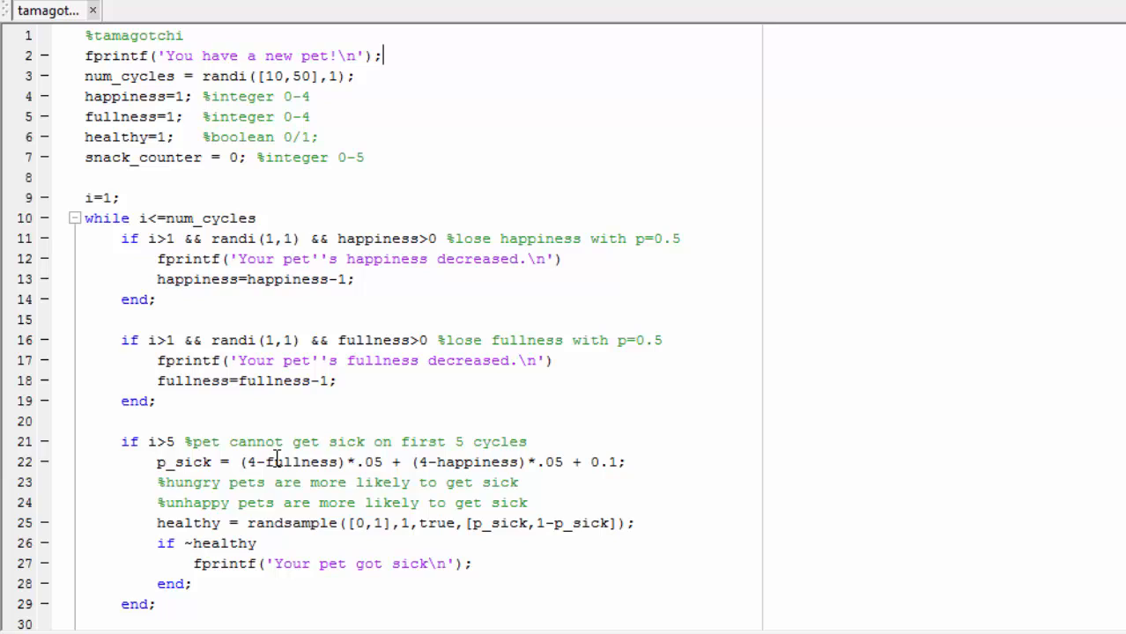
{"action": "mouse_move", "coordinate": [220, 405]}
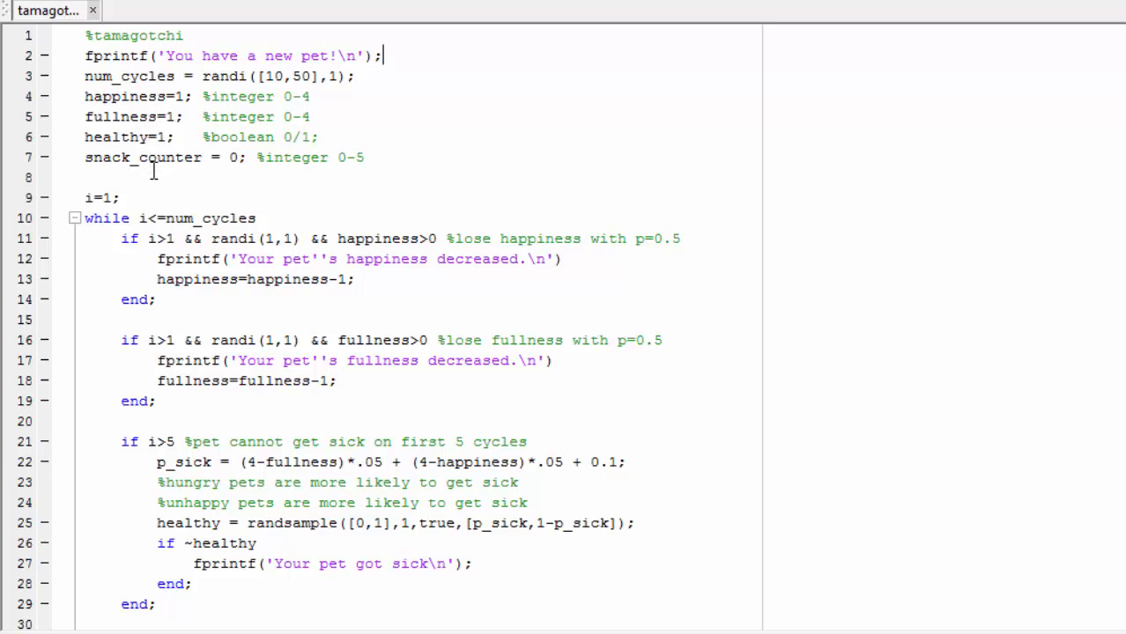
{"action": "mouse_move", "coordinate": [469, 95]}
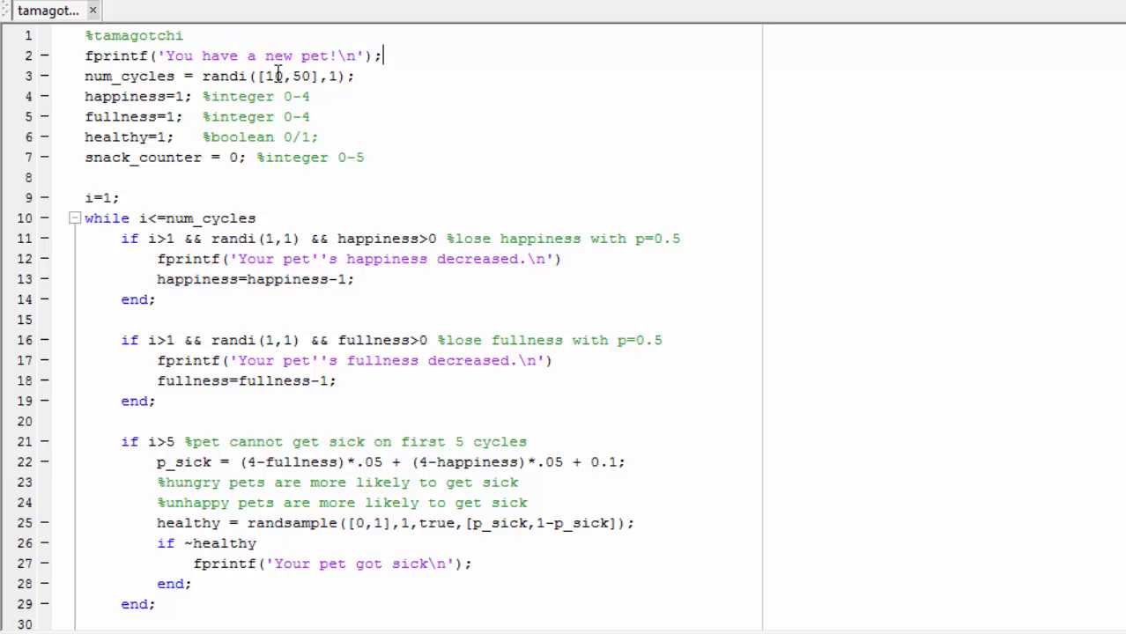
{"action": "mouse_move", "coordinate": [388, 95]}
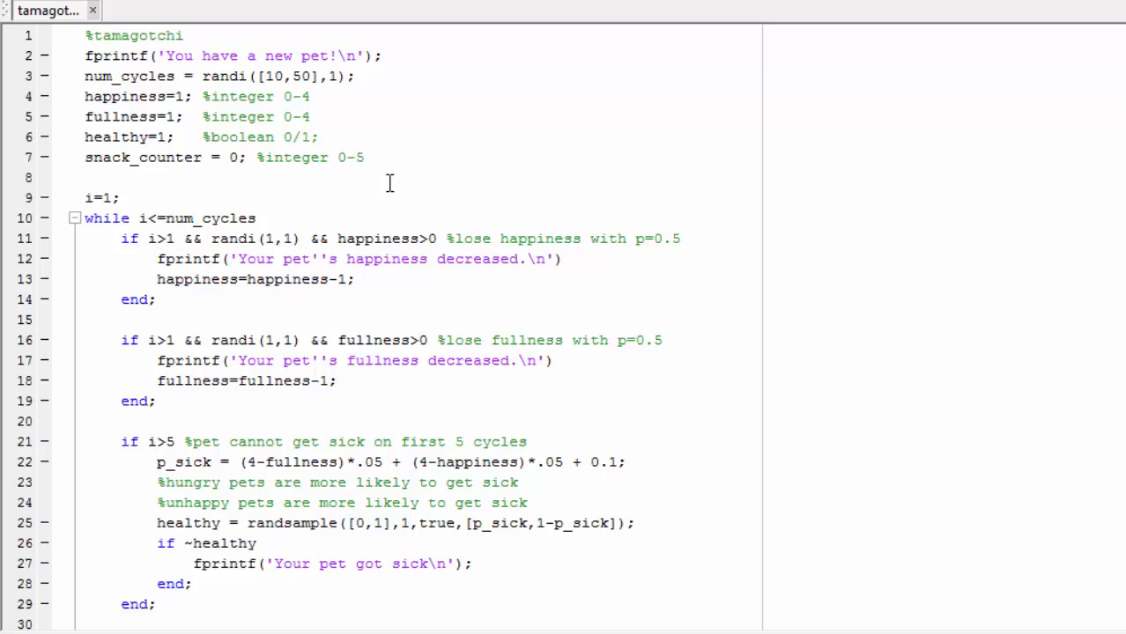
- Scroll through tamagotchi.m and highlight the whole while loop block for explanation
{"action": "scroll", "scroll_direction": "down", "scroll_amount": 3}
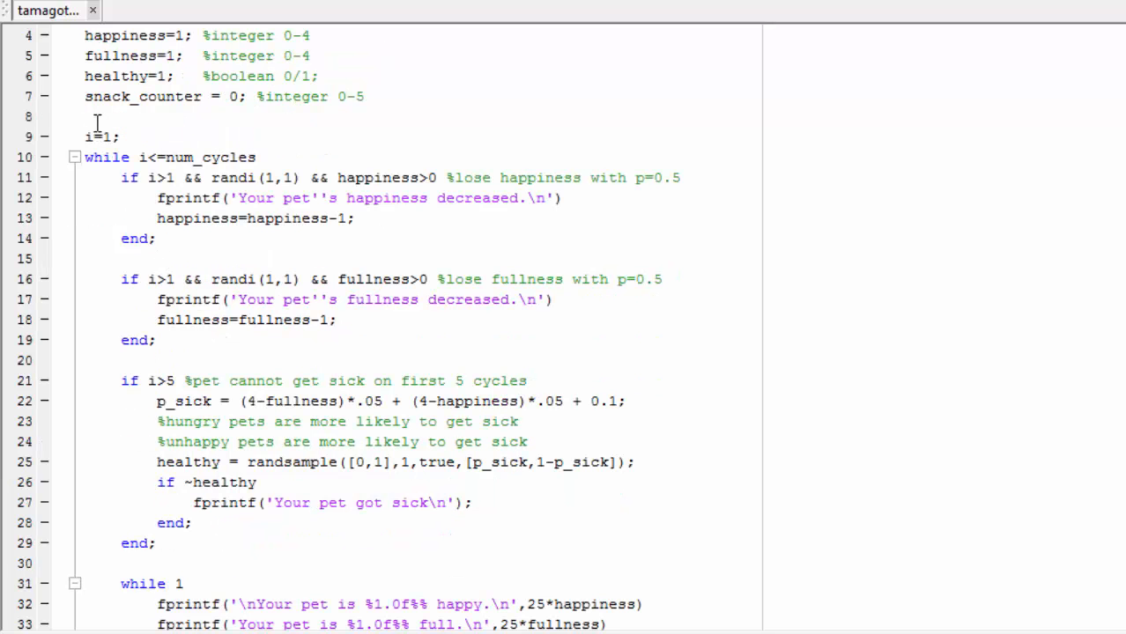
{"action": "left_click_drag", "start_coordinate": [85, 157], "coordinate": [194, 502]}
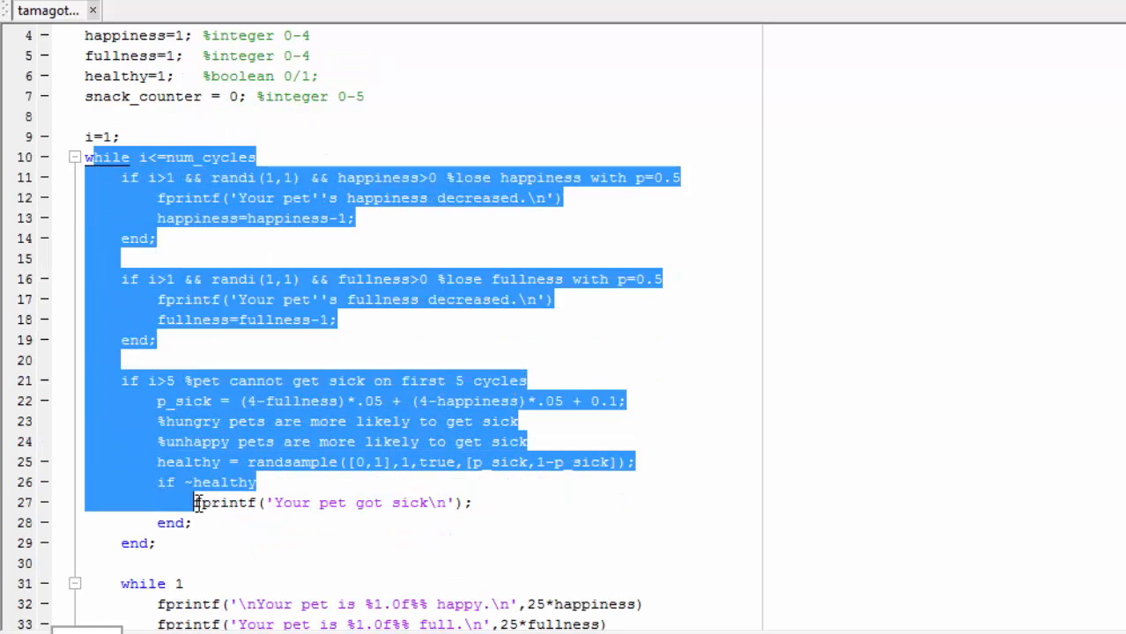
{"action": "scroll", "scroll_direction": "down", "scroll_amount": 3}
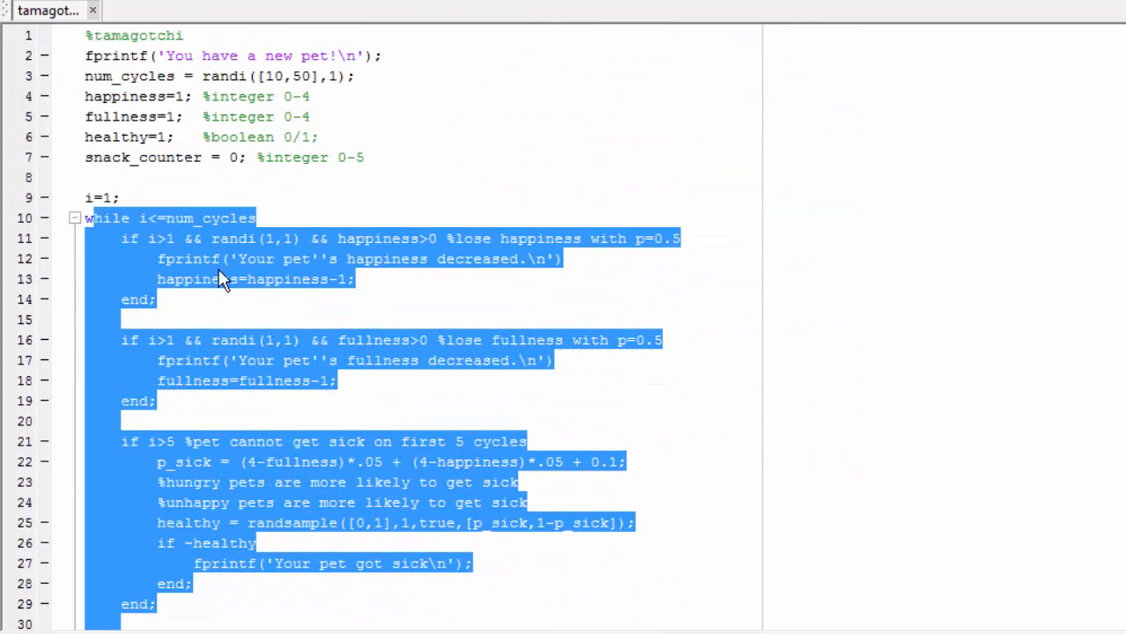
{"action": "left_click", "coordinate": [119, 197]}
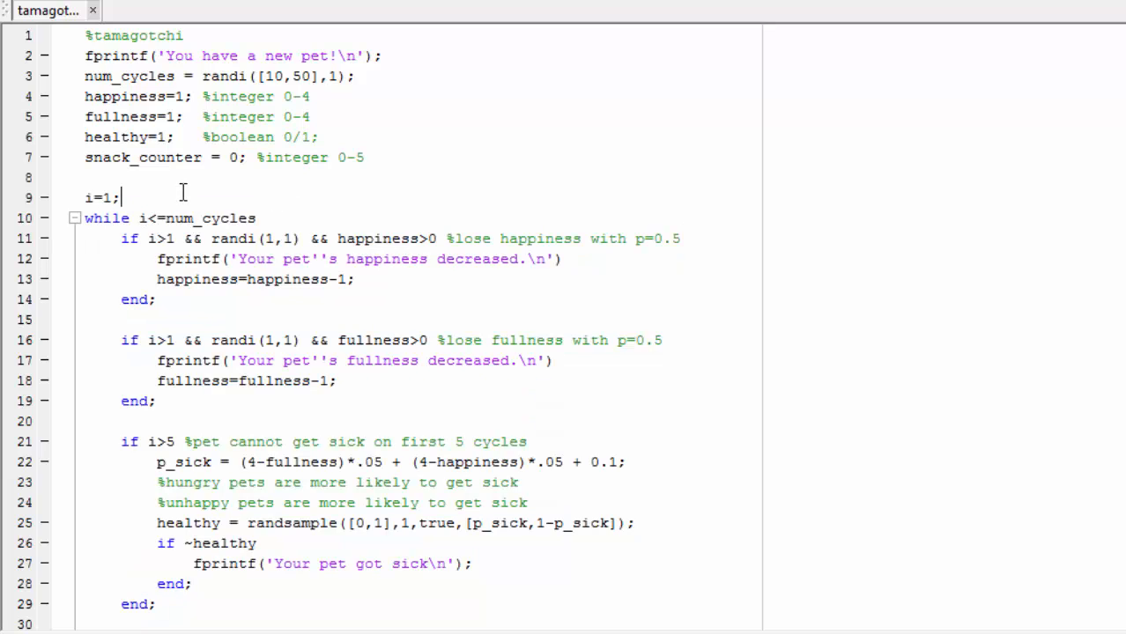
{"action": "mouse_move", "coordinate": [201, 86]}
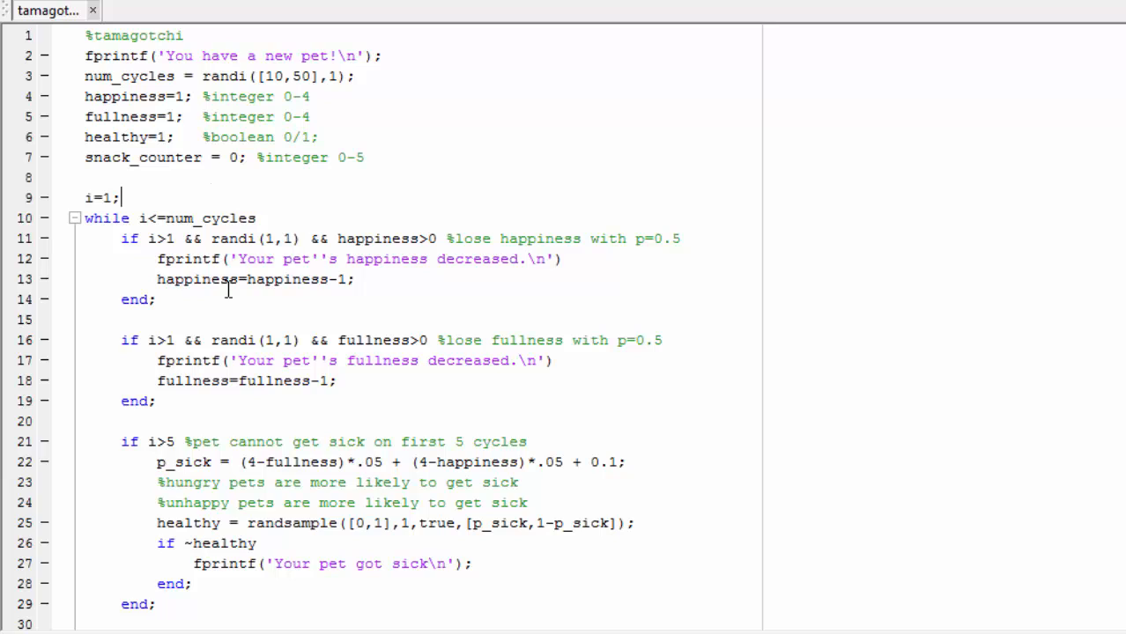
{"action": "mouse_move", "coordinate": [455, 285]}
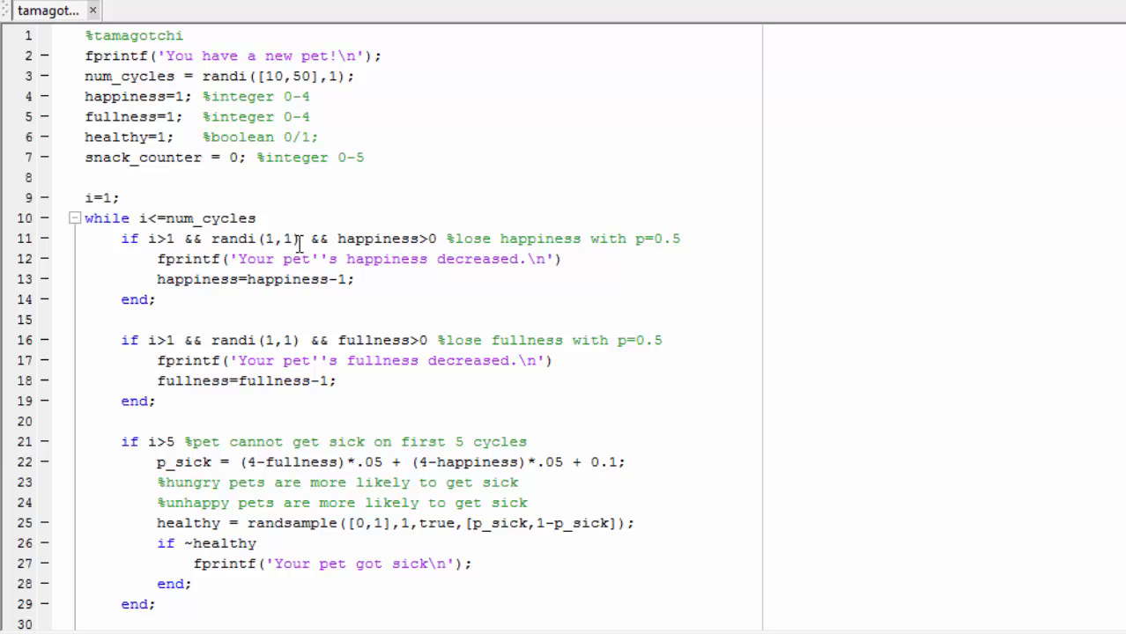
{"action": "left_click", "coordinate": [119, 198]}
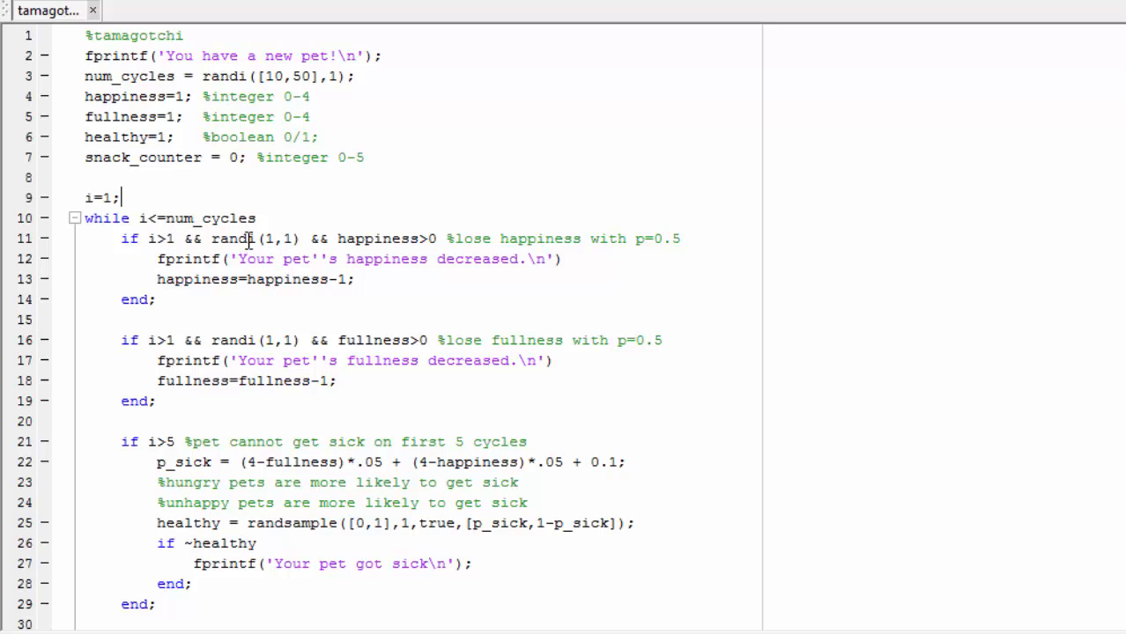
{"action": "mouse_move", "coordinate": [286, 279]}
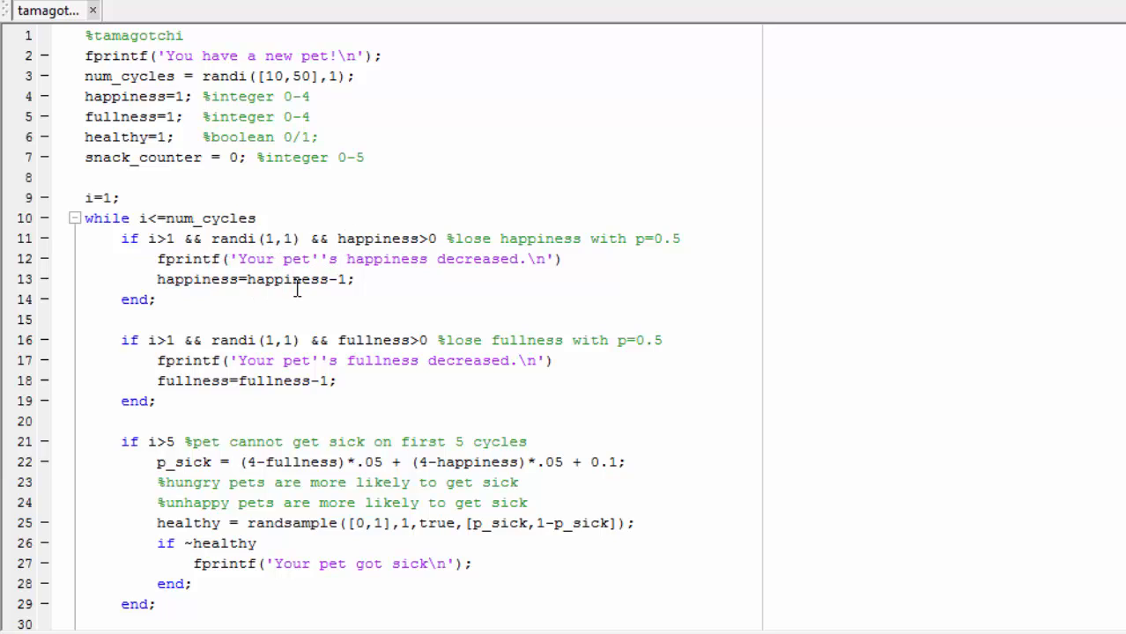
{"action": "mouse_move", "coordinate": [210, 340]}
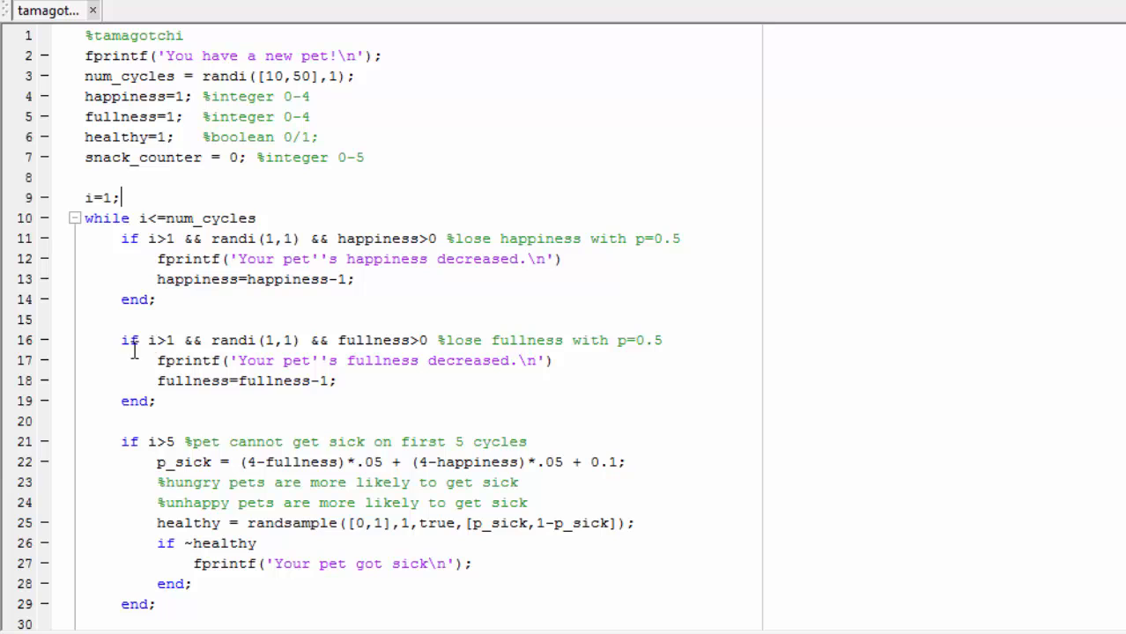
{"action": "scroll", "scroll_direction": "down", "scroll_amount": 3}
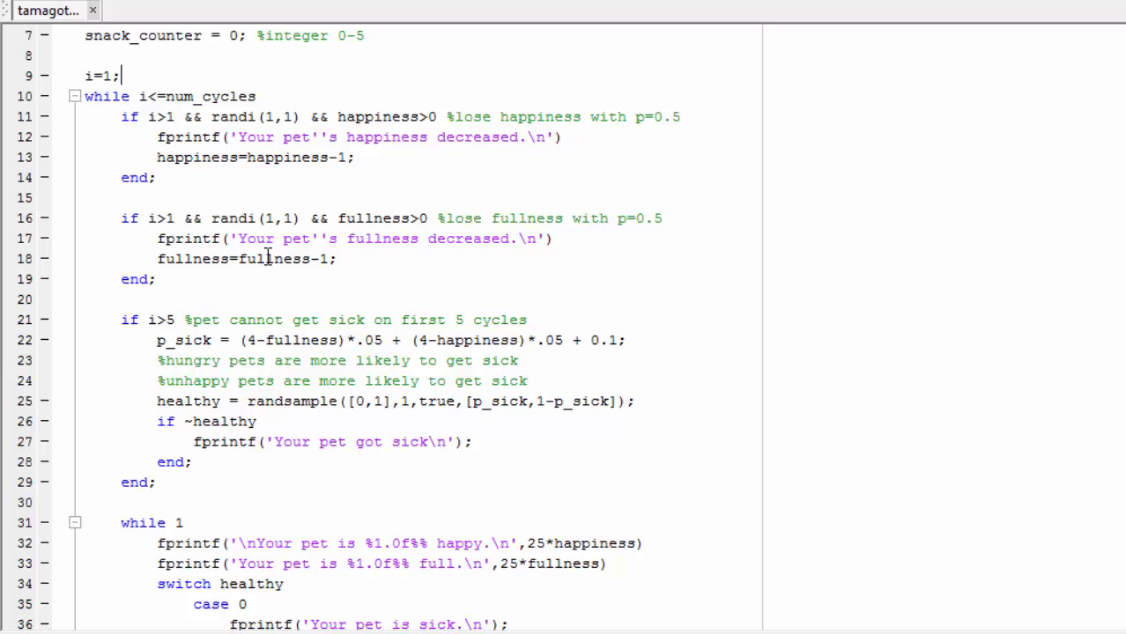
{"action": "mouse_move", "coordinate": [178, 292]}
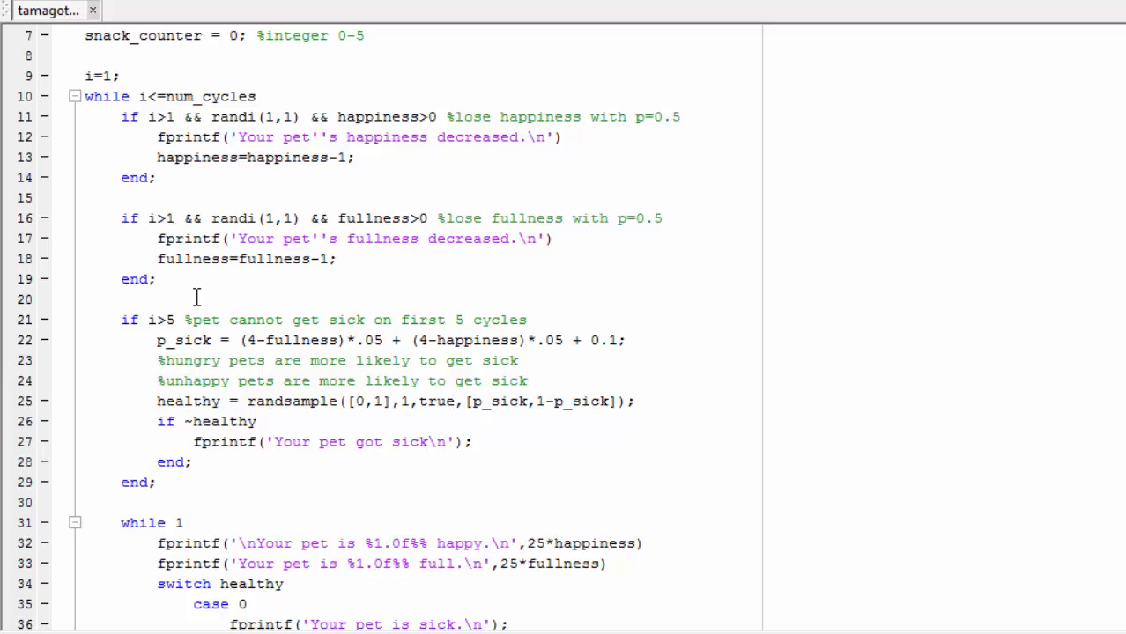
{"action": "mouse_move", "coordinate": [176, 352]}
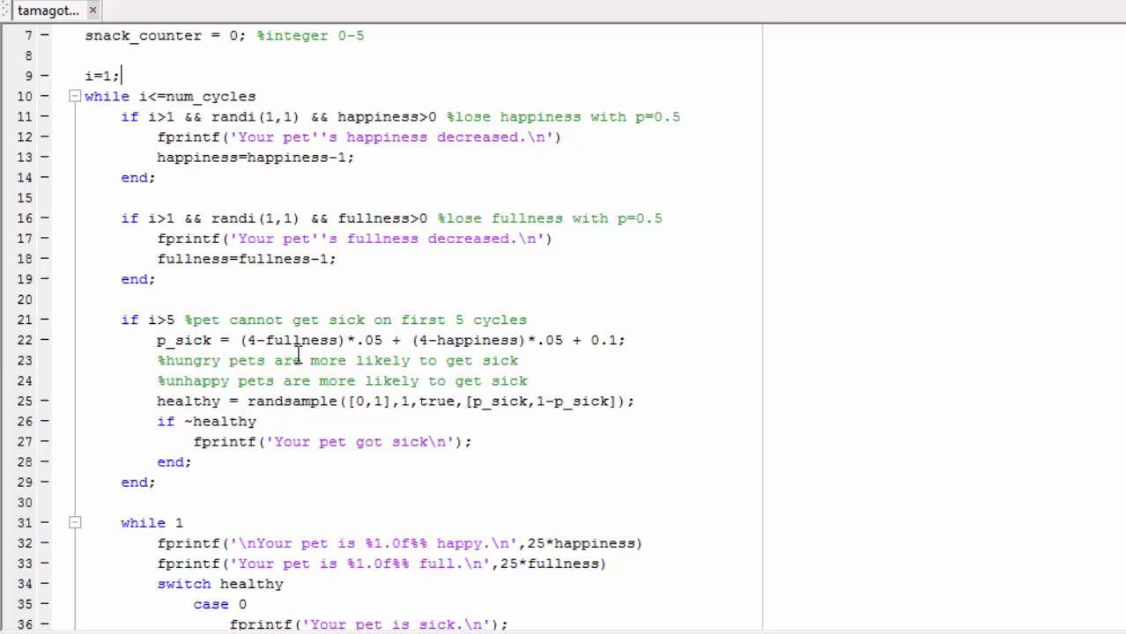
{"action": "mouse_move", "coordinate": [461, 345]}
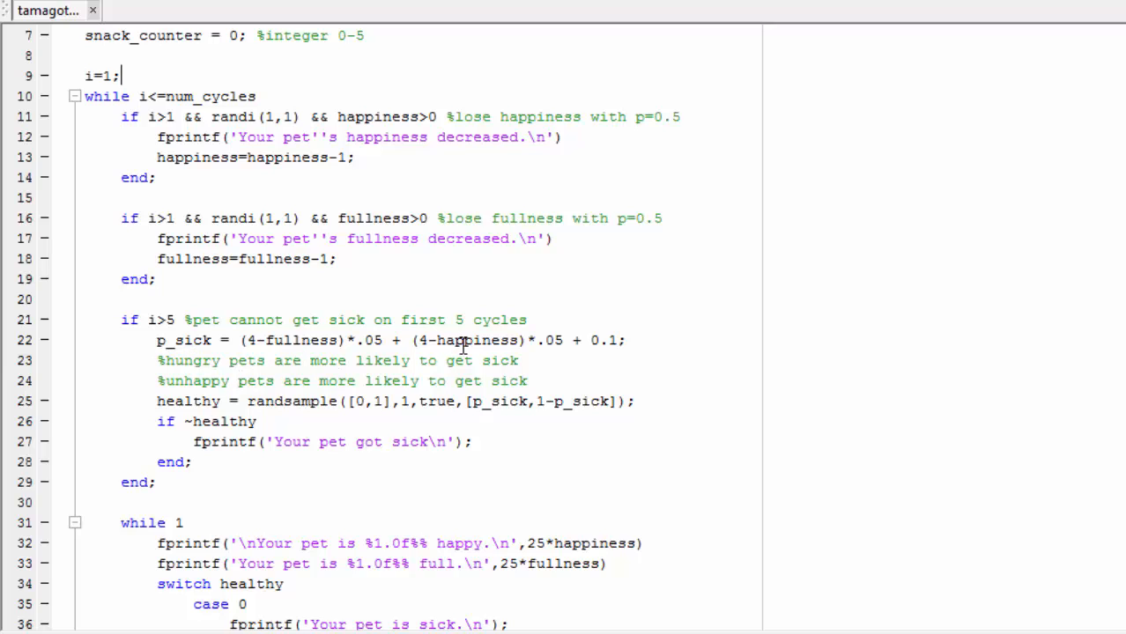
{"action": "mouse_move", "coordinate": [267, 393]}
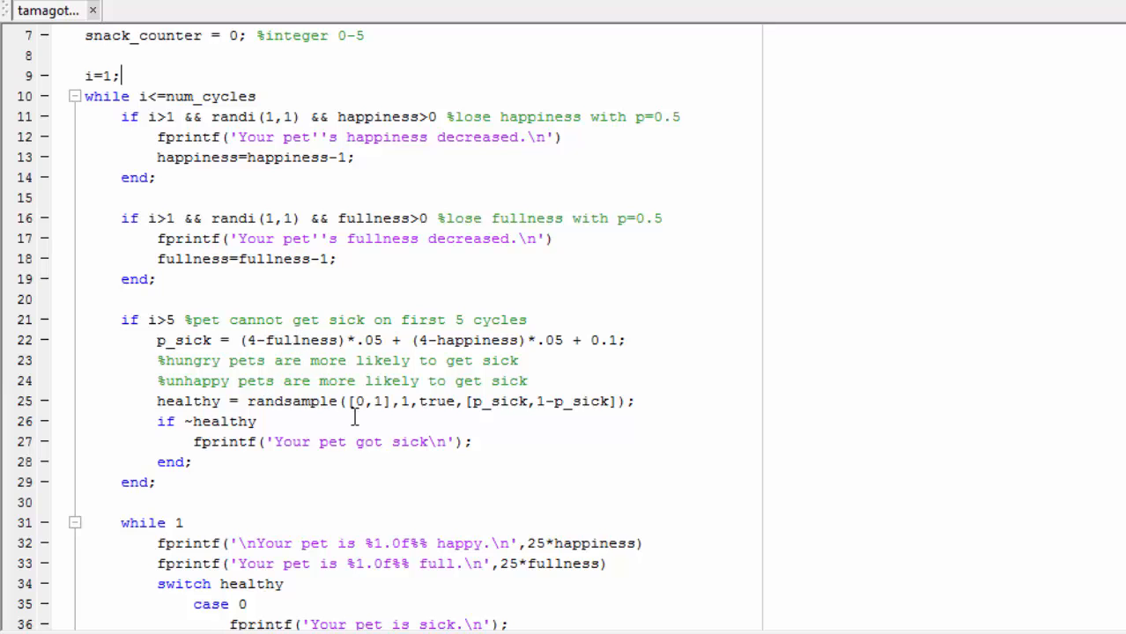
{"action": "mouse_move", "coordinate": [381, 432]}
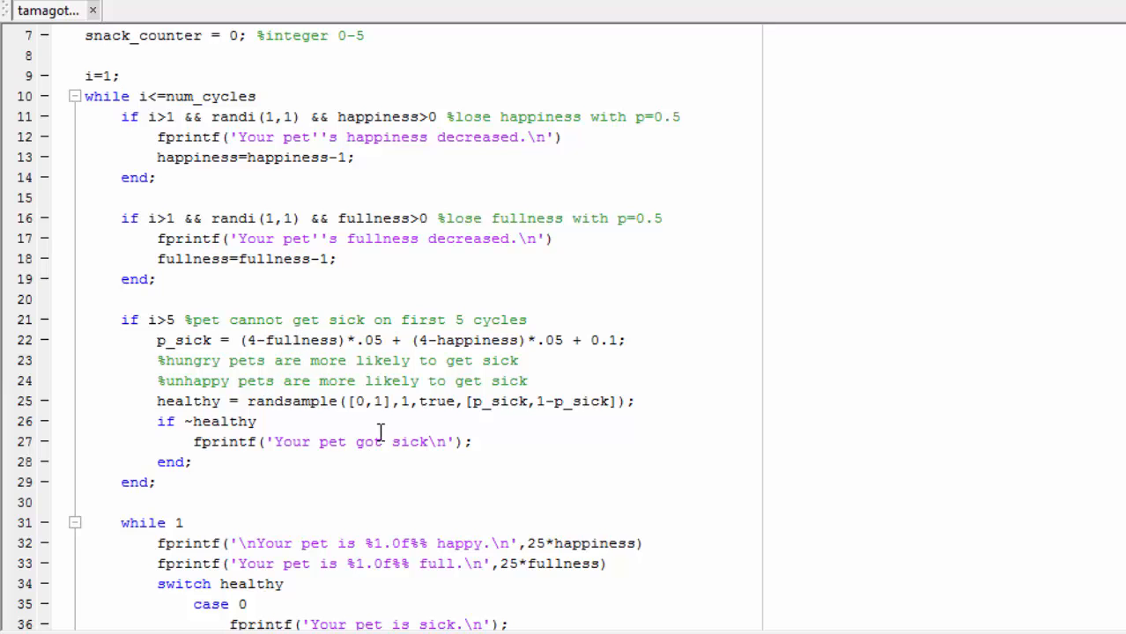
{"action": "scroll", "scroll_direction": "down", "scroll_amount": 3}
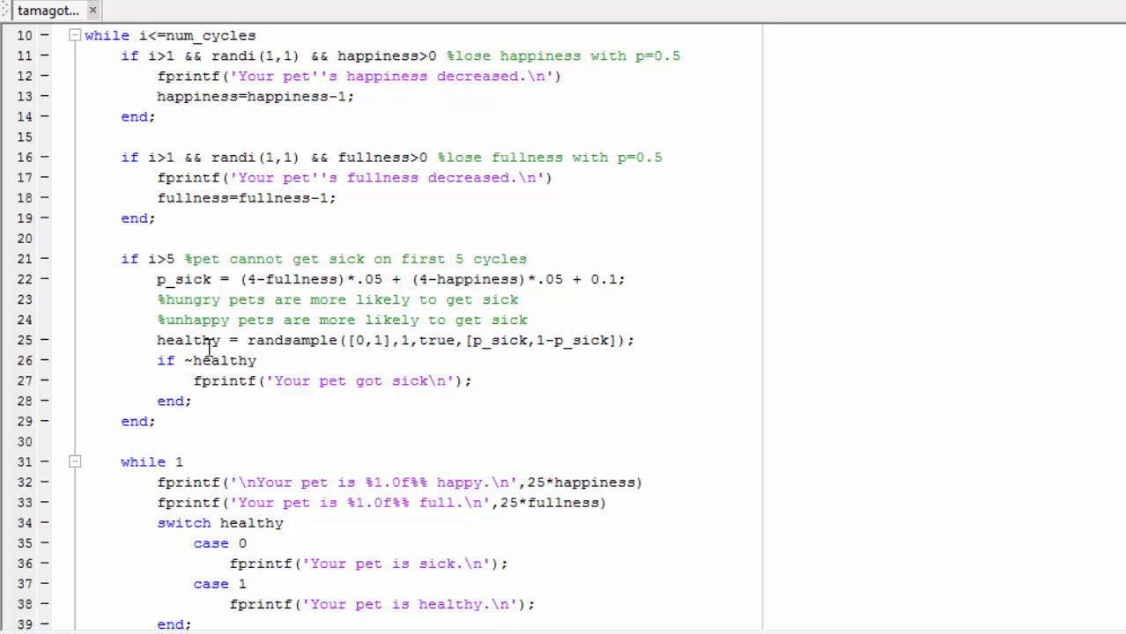
{"action": "mouse_move", "coordinate": [356, 360]}
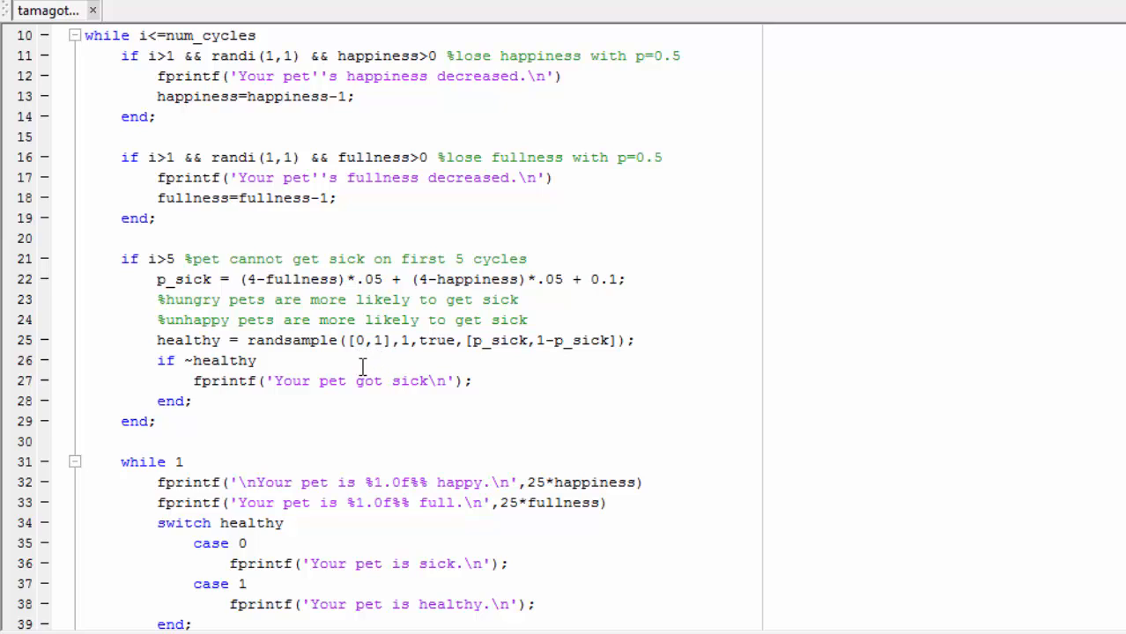
{"action": "mouse_move", "coordinate": [544, 342]}
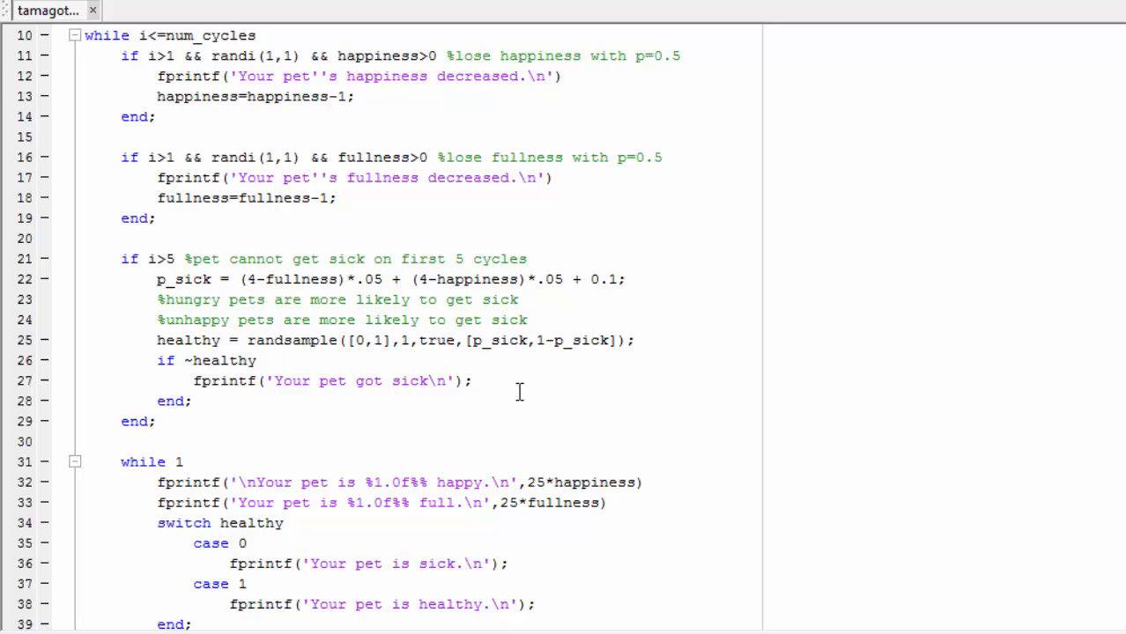
- Walk further down the script, selecting the main while loop code as it is explained
{"action": "scroll", "scroll_direction": "down", "scroll_amount": 3}
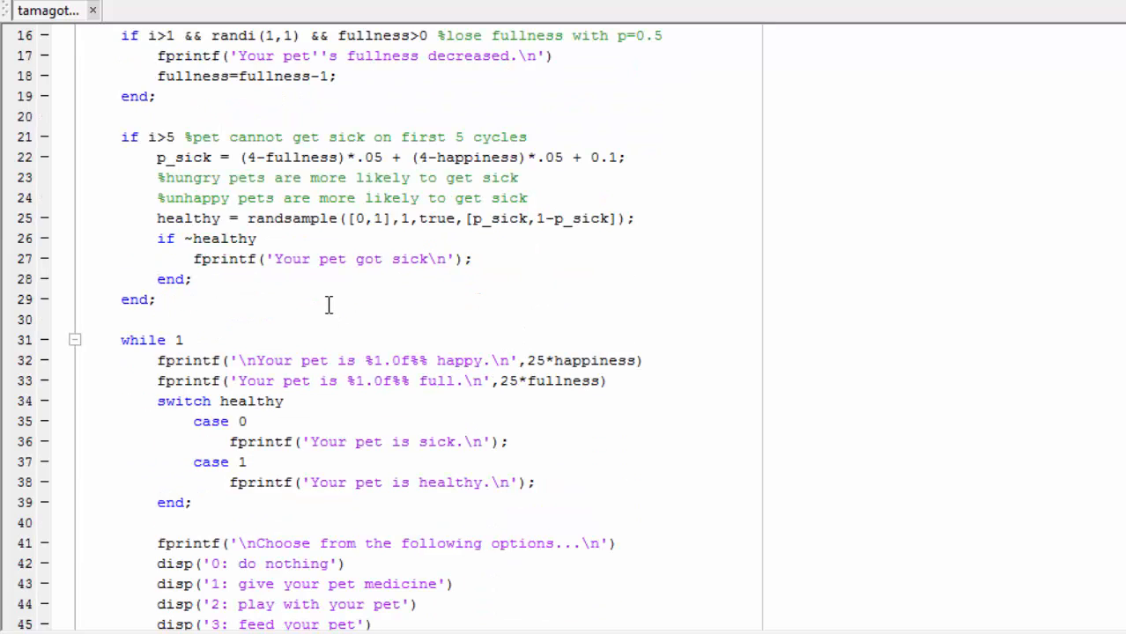
{"action": "scroll", "scroll_direction": "down", "scroll_amount": 3}
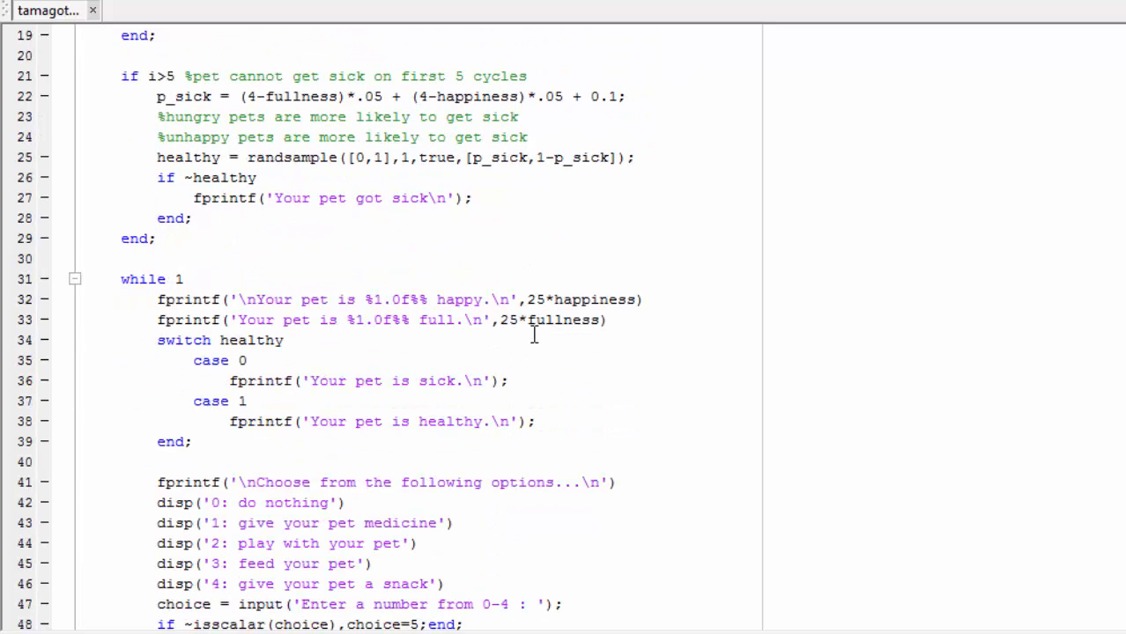
{"action": "scroll", "scroll_direction": "down", "scroll_amount": 3}
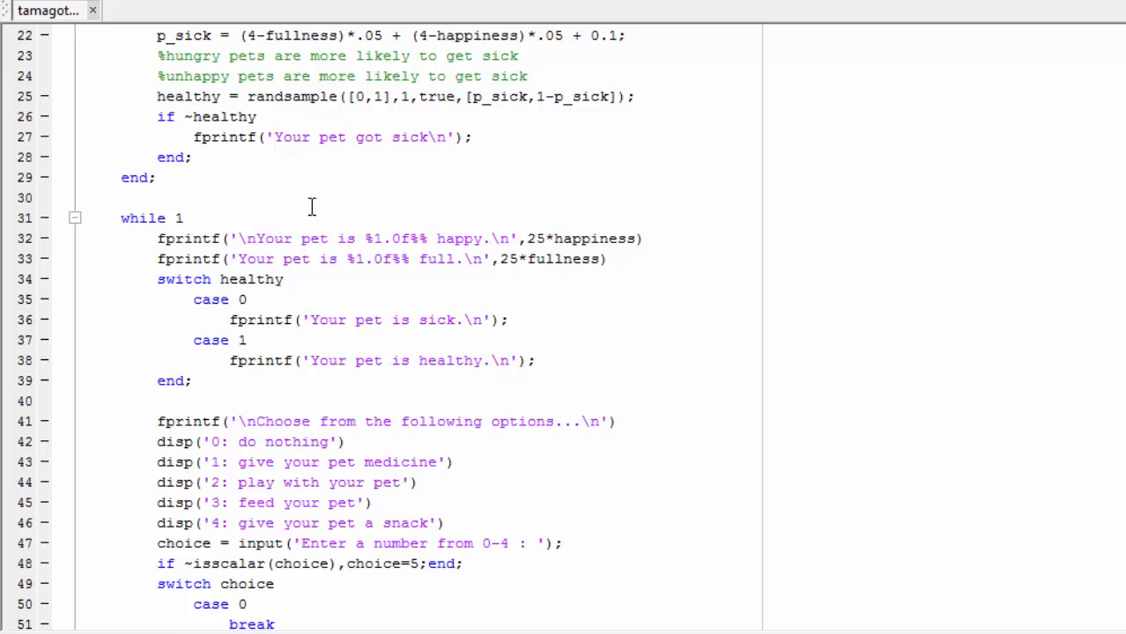
{"action": "mouse_move", "coordinate": [333, 215]}
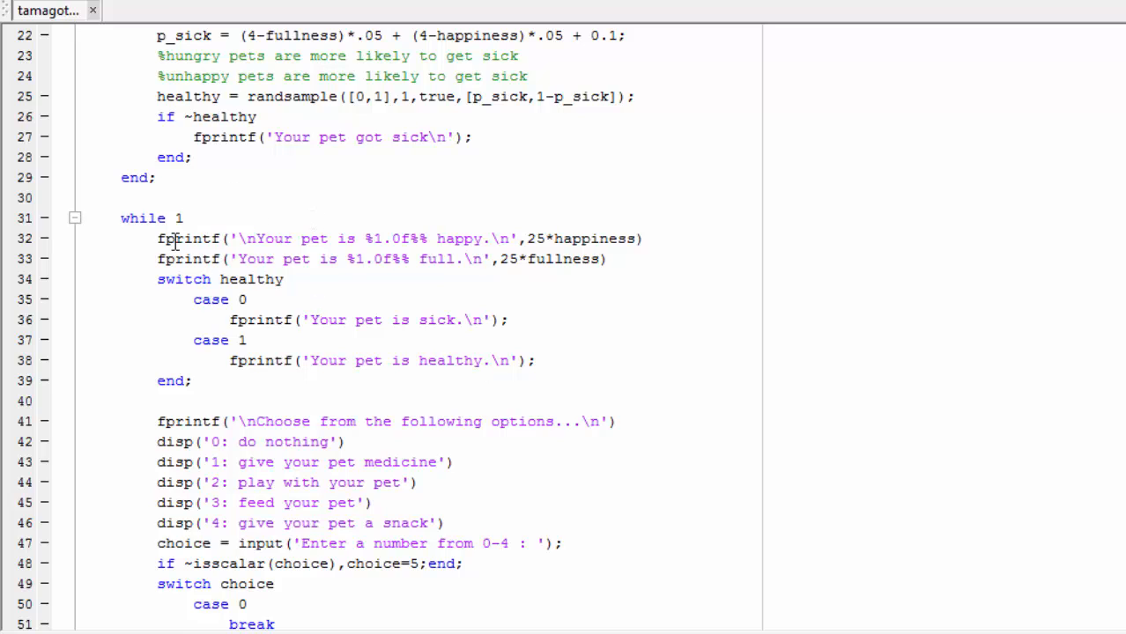
{"action": "mouse_move", "coordinate": [137, 291]}
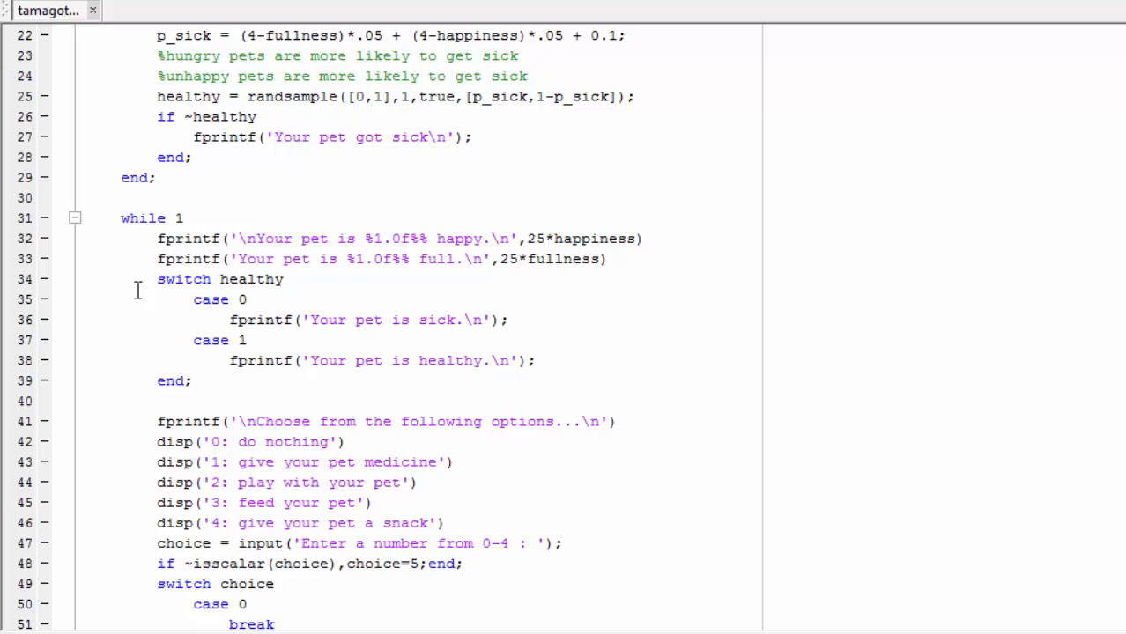
{"action": "double_click", "coordinate": [178, 219]}
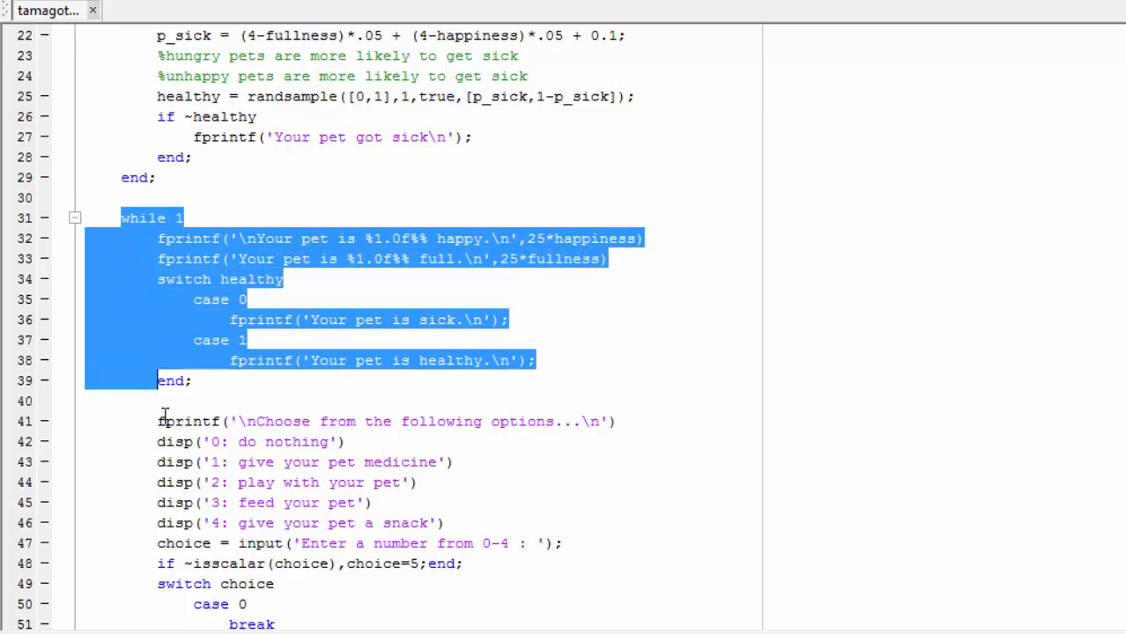
{"action": "scroll", "scroll_direction": "down", "scroll_amount": 3}
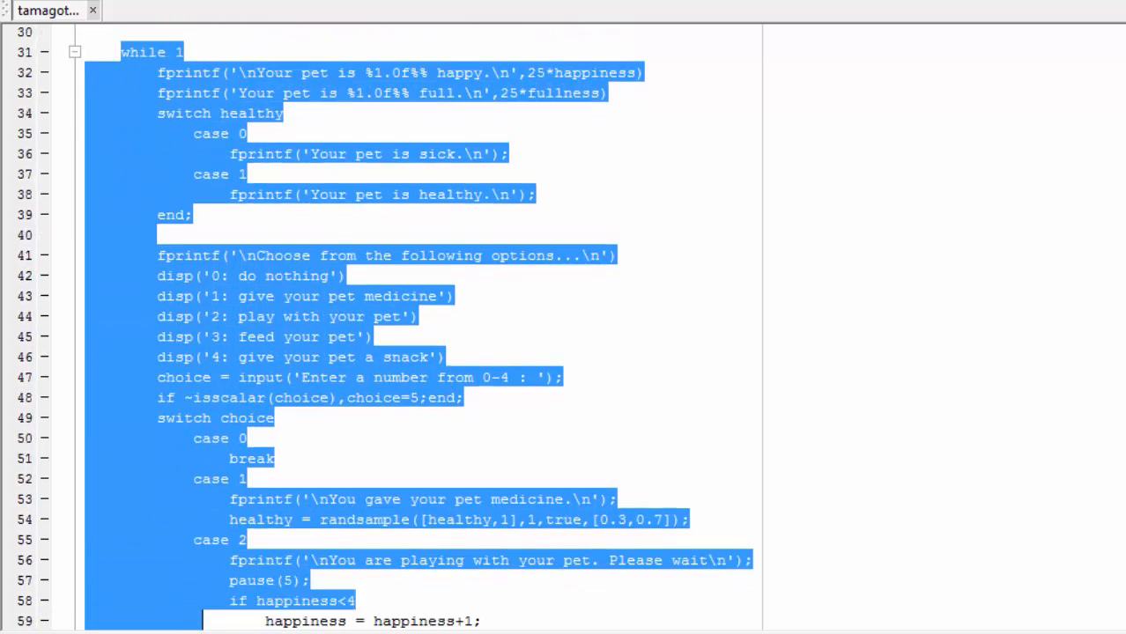
{"action": "scroll", "scroll_direction": "down", "scroll_amount": 3}
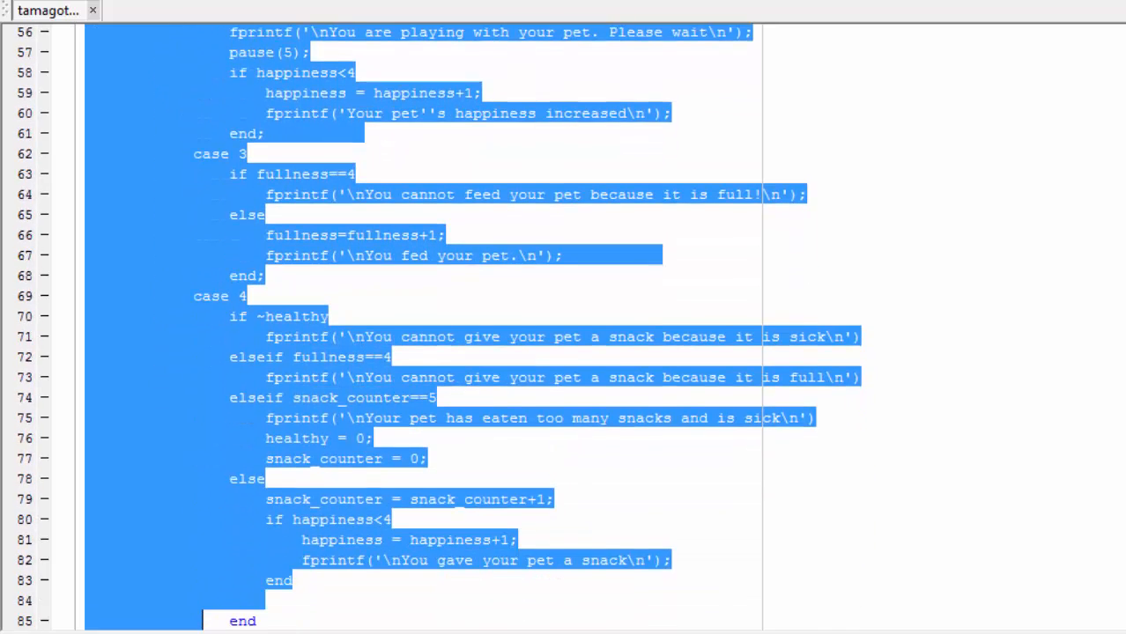
{"action": "scroll", "scroll_direction": "down", "scroll_amount": 3}
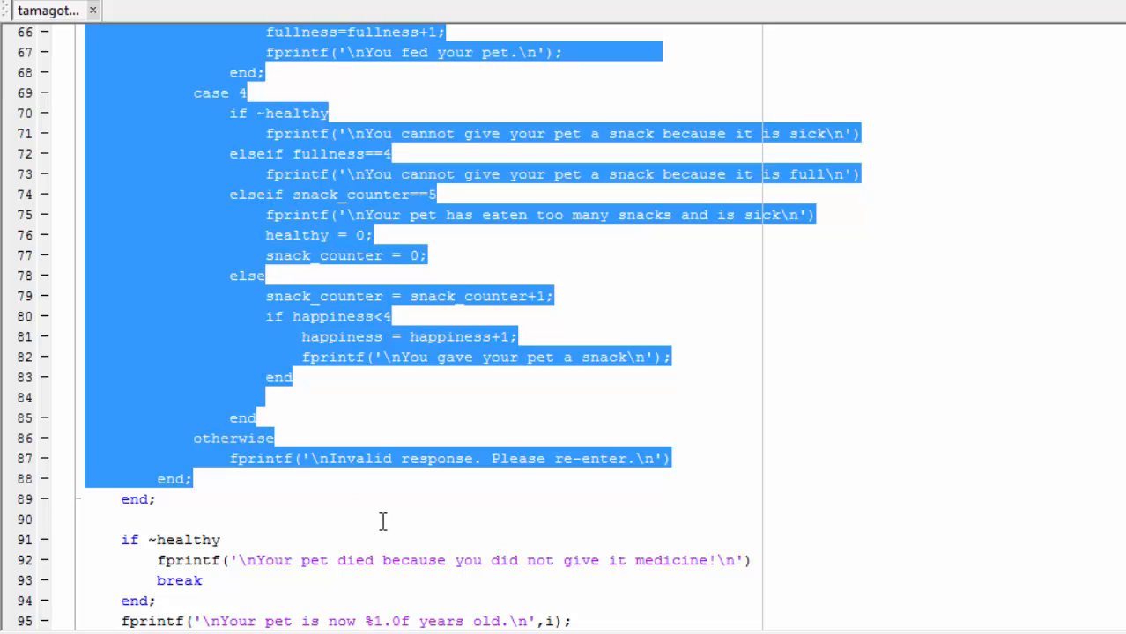
{"action": "mouse_move", "coordinate": [400, 526]}
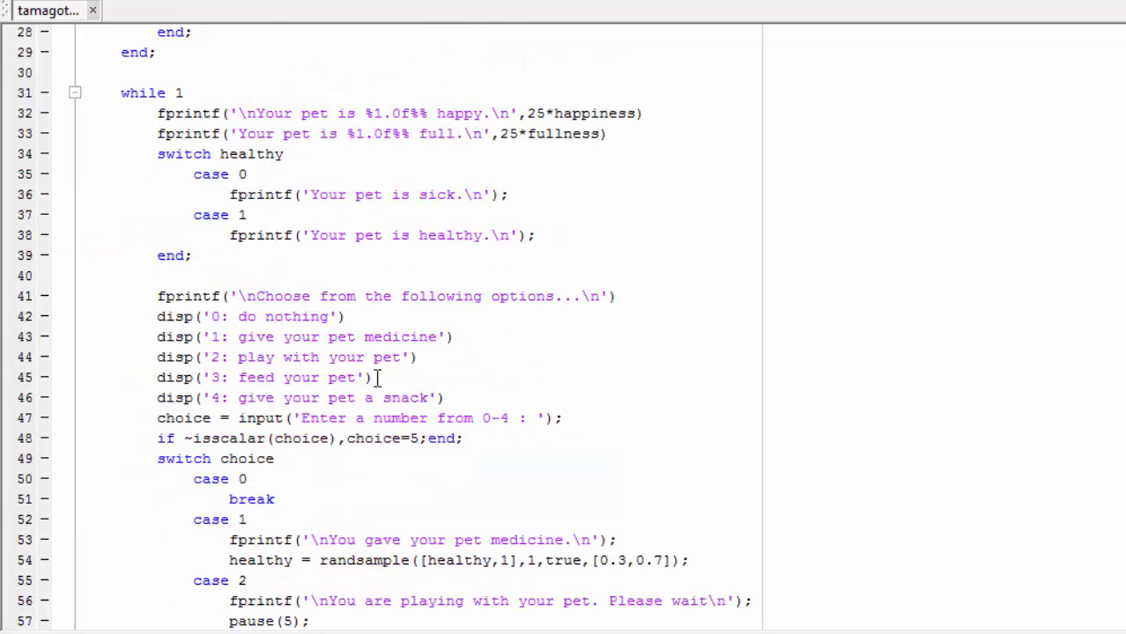
{"action": "scroll", "scroll_direction": "down", "scroll_amount": 3}
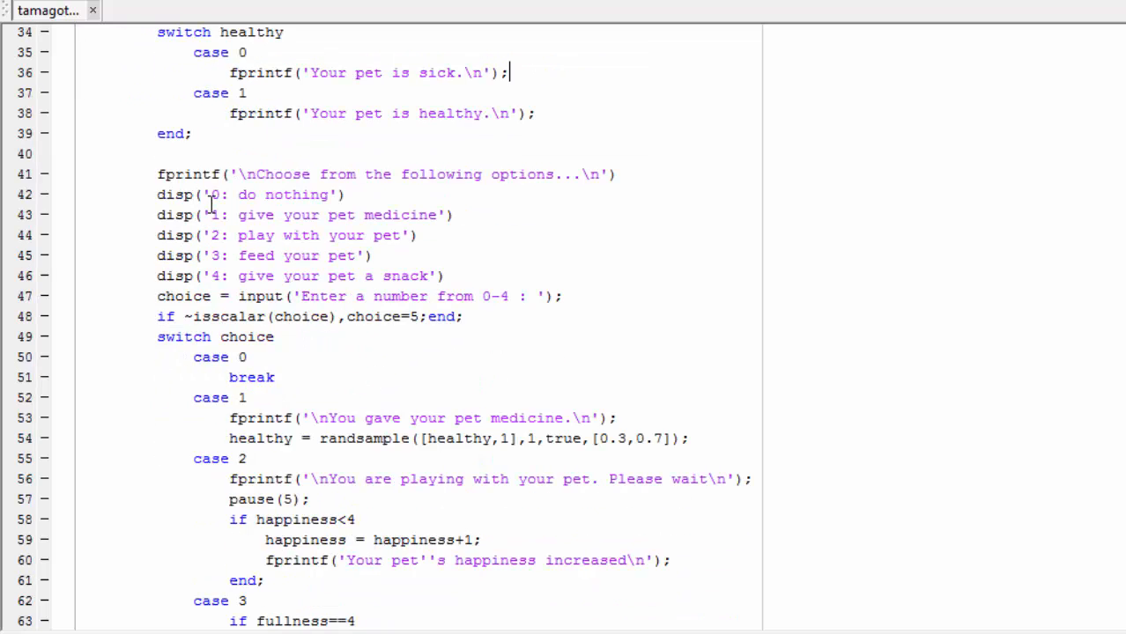
{"action": "mouse_move", "coordinate": [227, 271]}
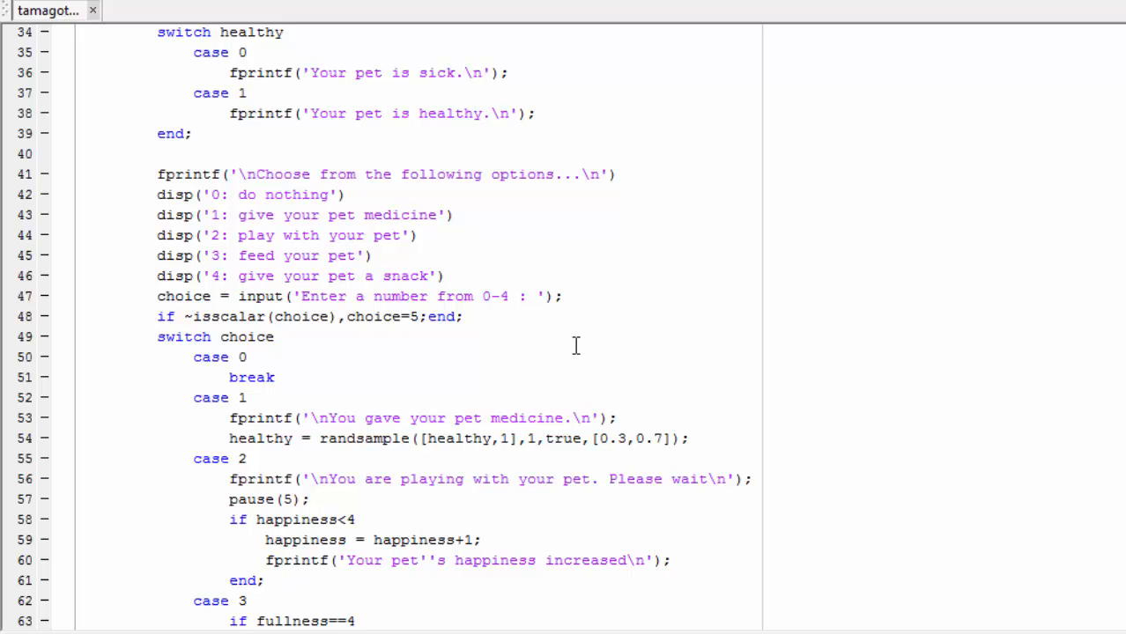
{"action": "mouse_move", "coordinate": [286, 356]}
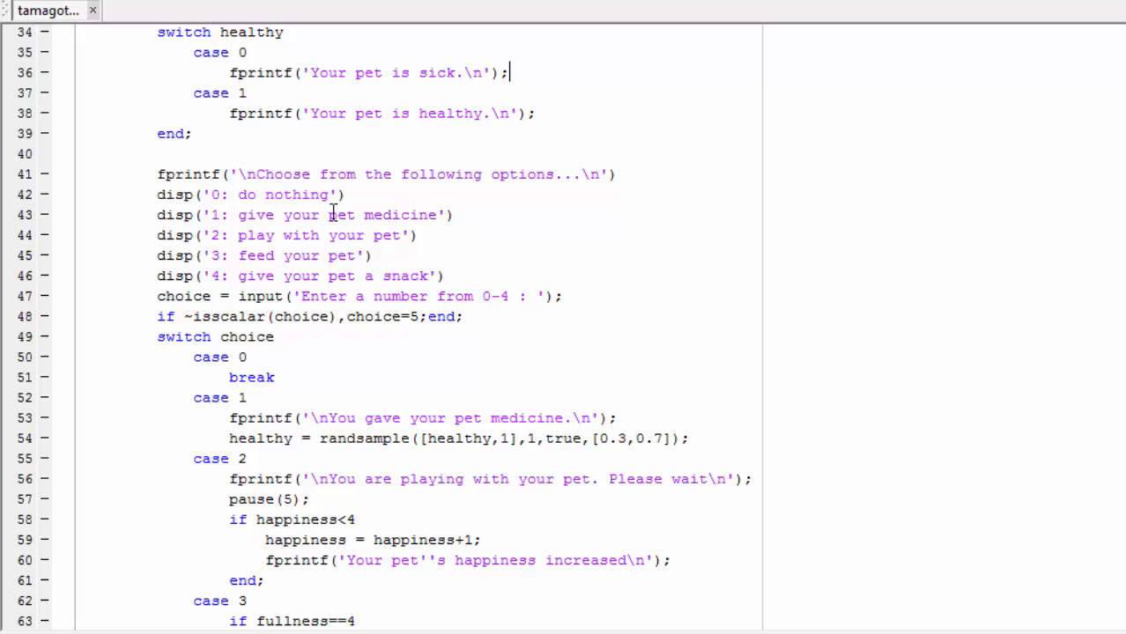
{"action": "mouse_move", "coordinate": [426, 448]}
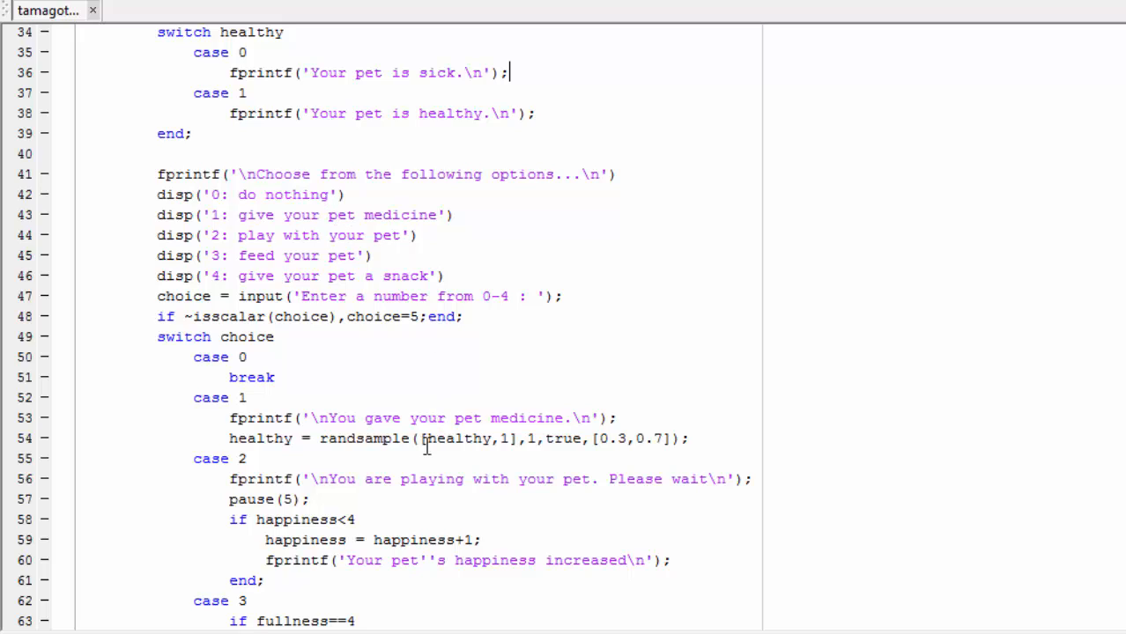
{"action": "mouse_move", "coordinate": [635, 437]}
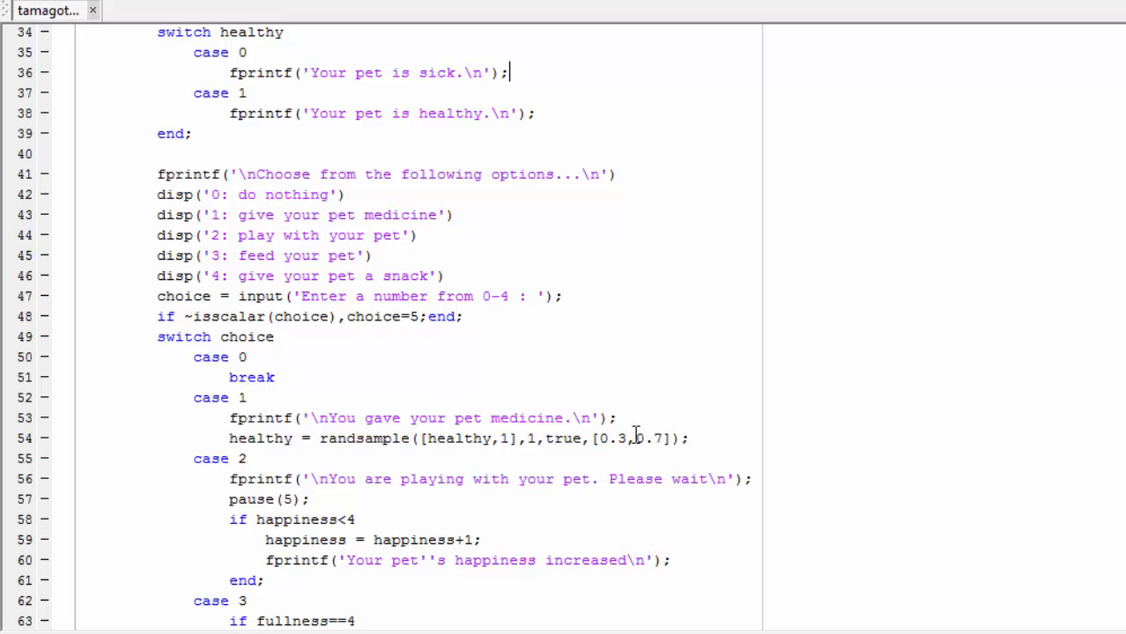
- Highlight a statement inside the loop body and continue scrolling toward the end of the script
{"action": "double_click", "coordinate": [648, 439]}
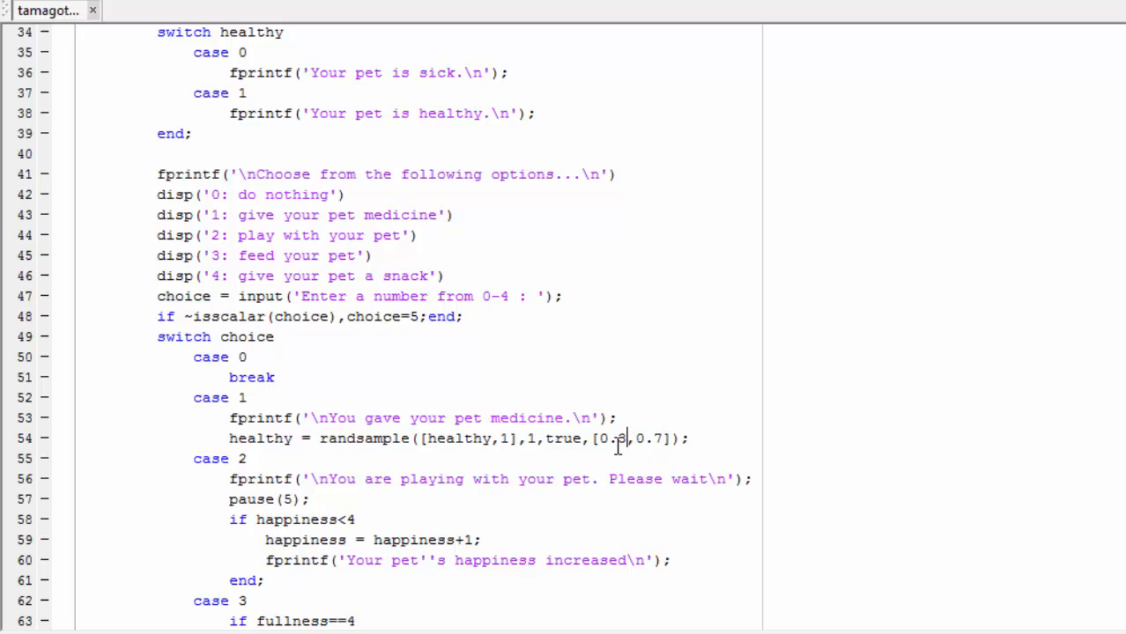
{"action": "double_click", "coordinate": [611, 438]}
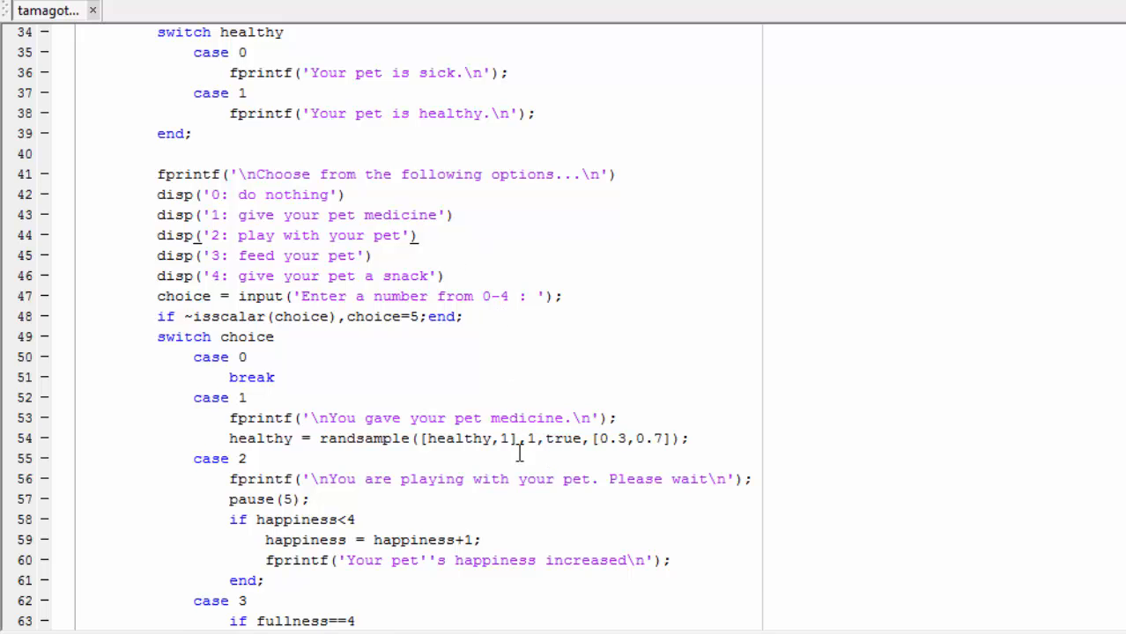
{"action": "scroll", "scroll_direction": "down", "scroll_amount": 3}
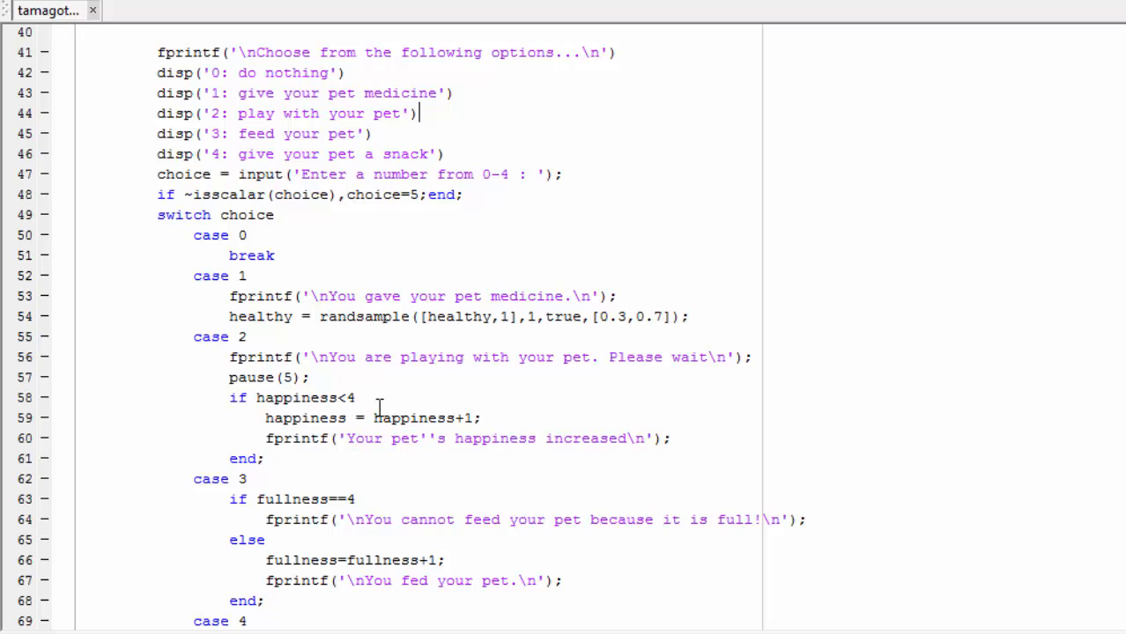
{"action": "mouse_move", "coordinate": [388, 402]}
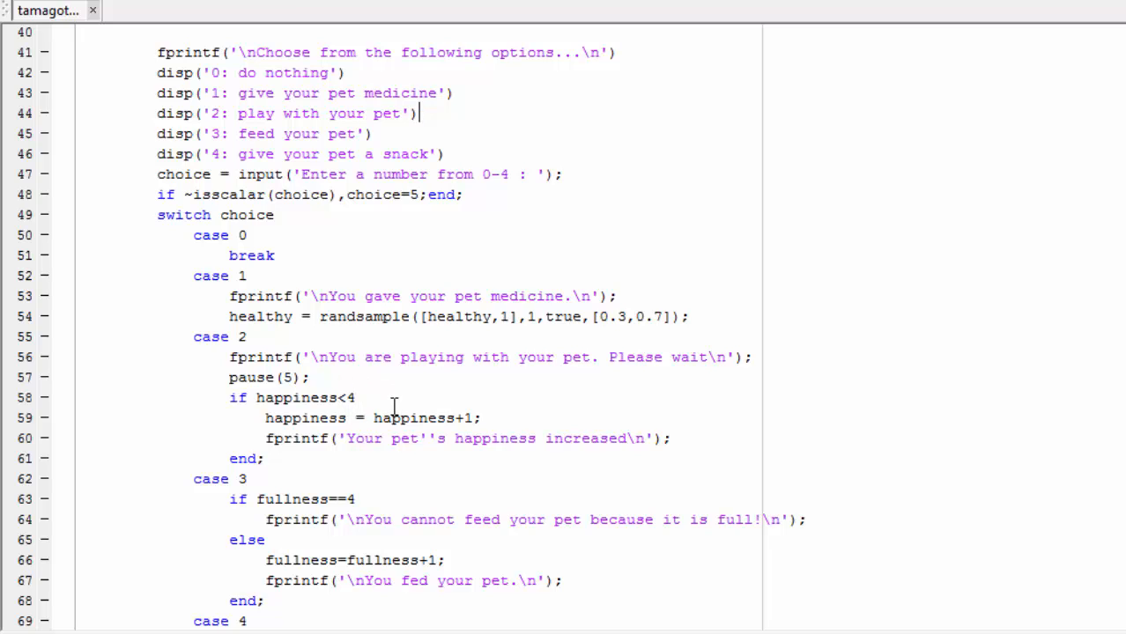
{"action": "scroll", "scroll_direction": "down", "scroll_amount": 3}
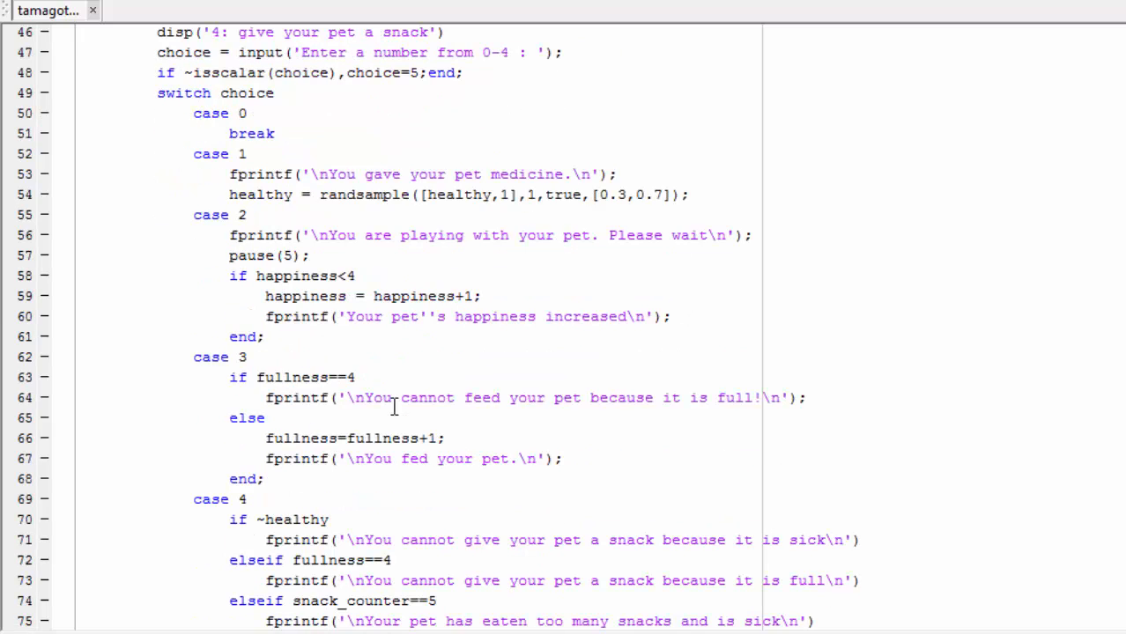
{"action": "mouse_move", "coordinate": [385, 378]}
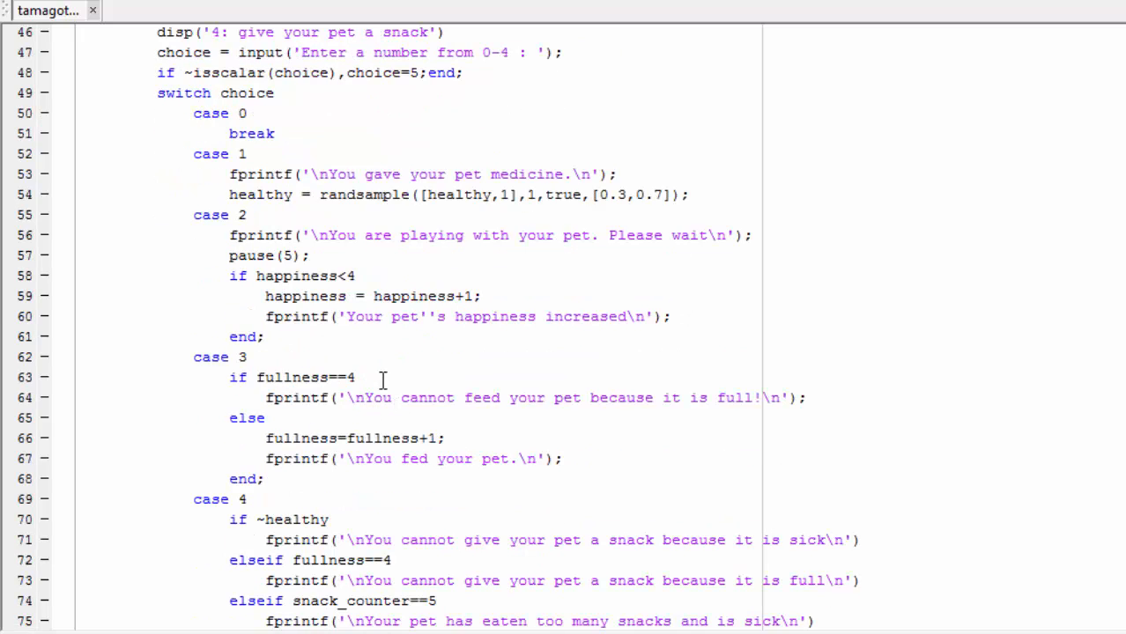
{"action": "mouse_move", "coordinate": [375, 437]}
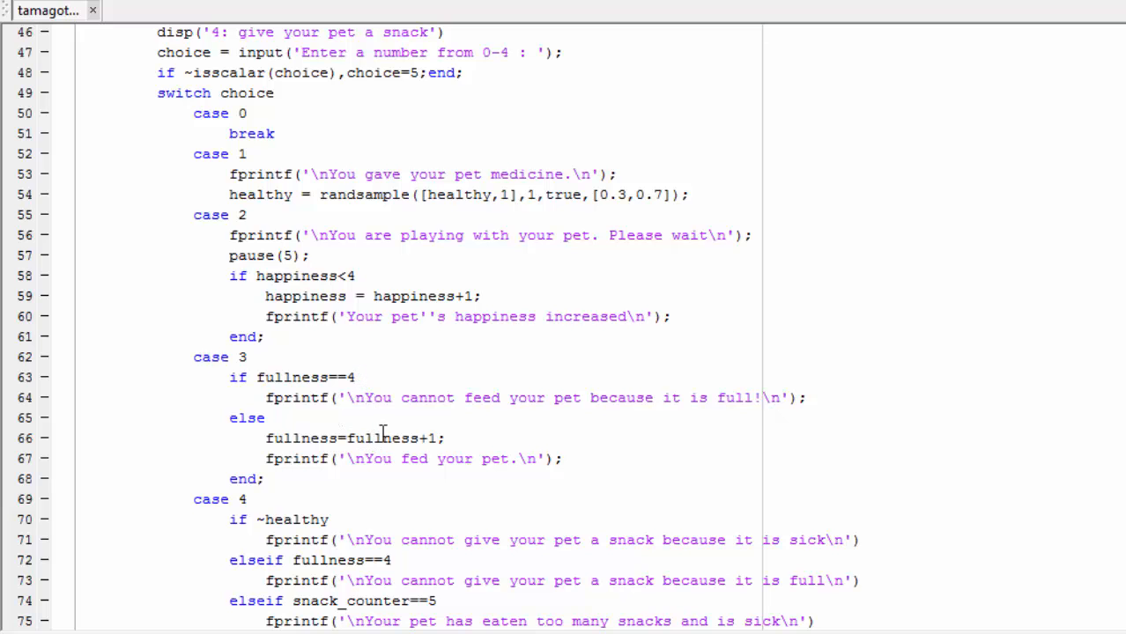
{"action": "scroll", "scroll_direction": "down", "scroll_amount": 3}
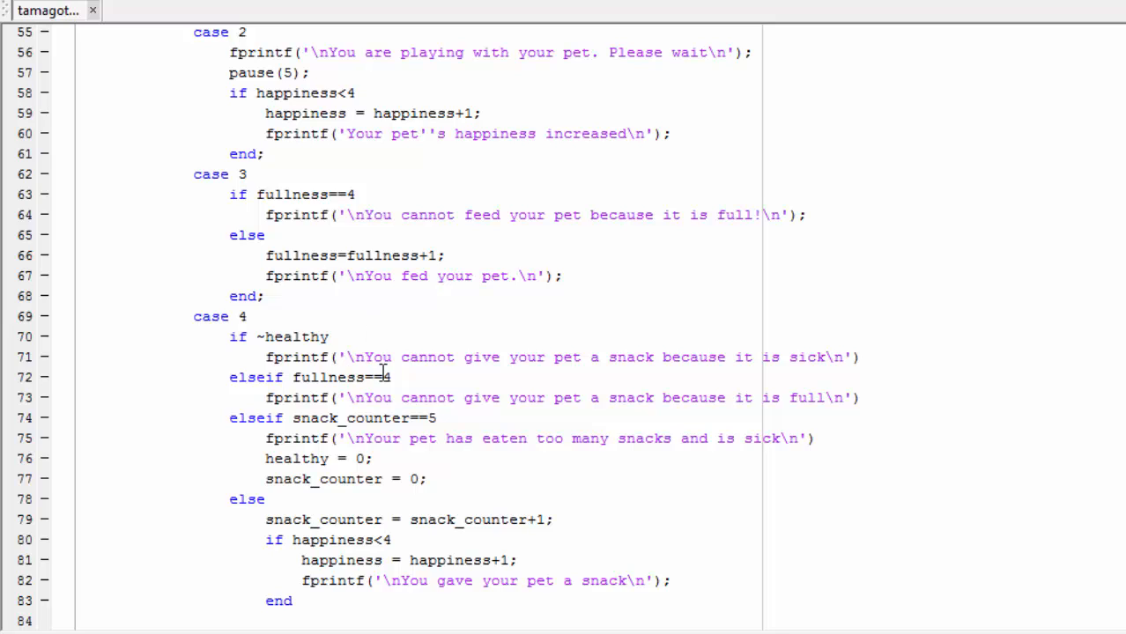
{"action": "mouse_move", "coordinate": [408, 499]}
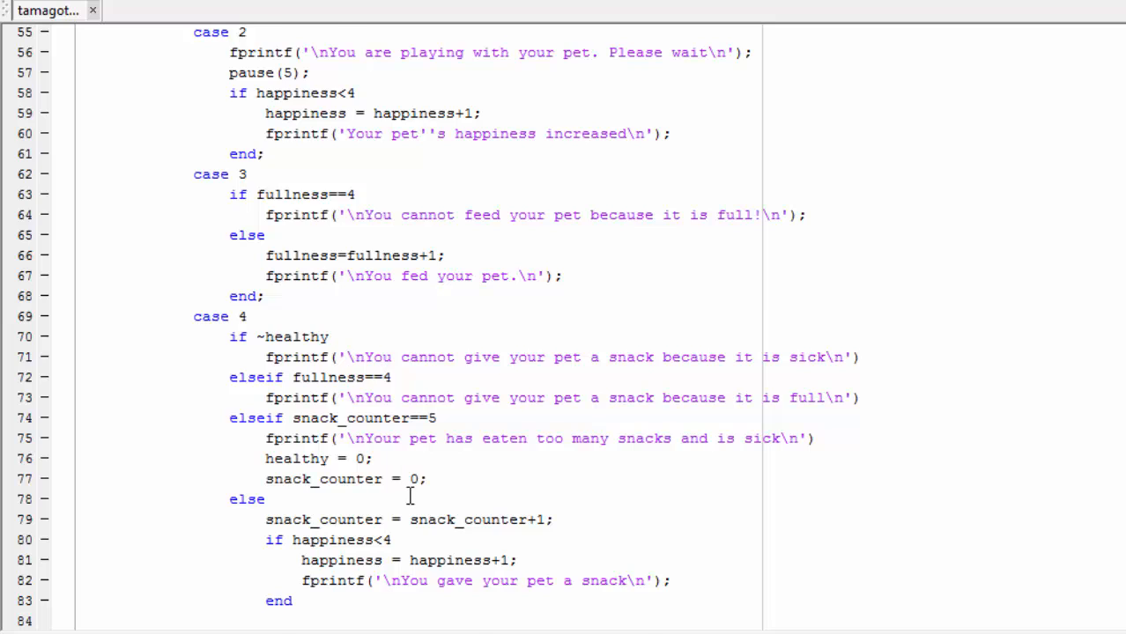
{"action": "scroll", "scroll_direction": "down", "scroll_amount": 3}
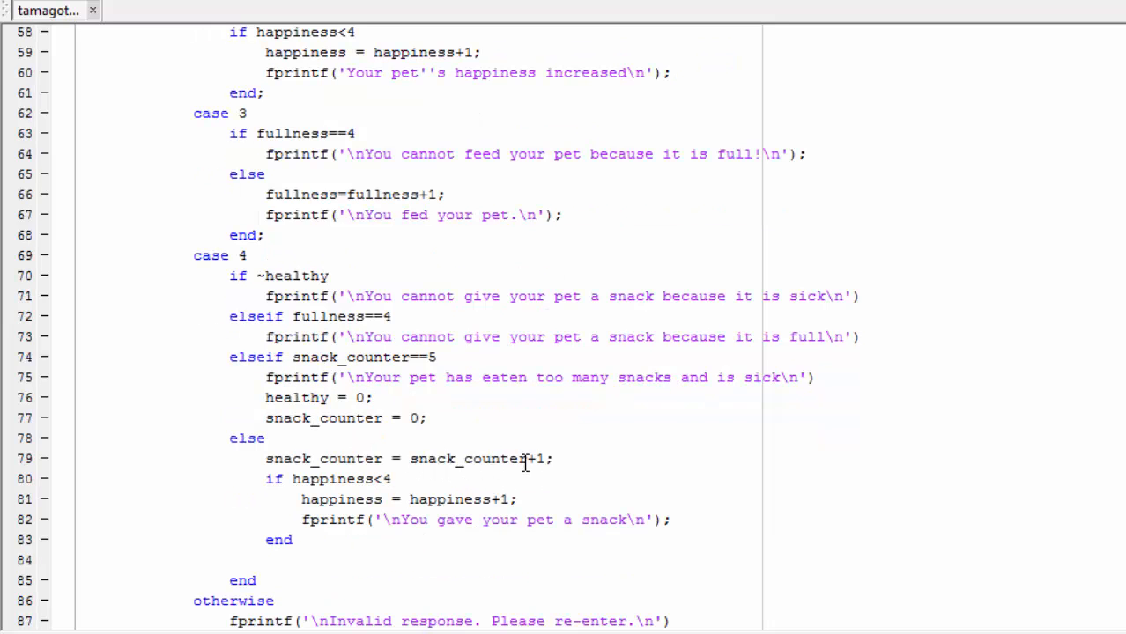
{"action": "mouse_move", "coordinate": [502, 472]}
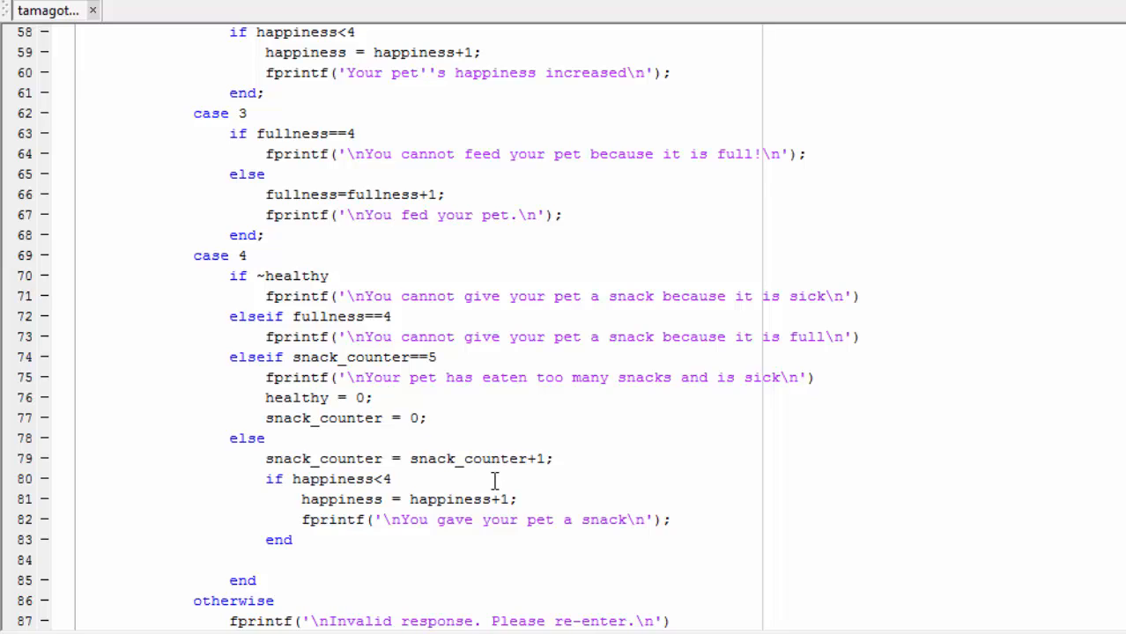
{"action": "mouse_move", "coordinate": [543, 481]}
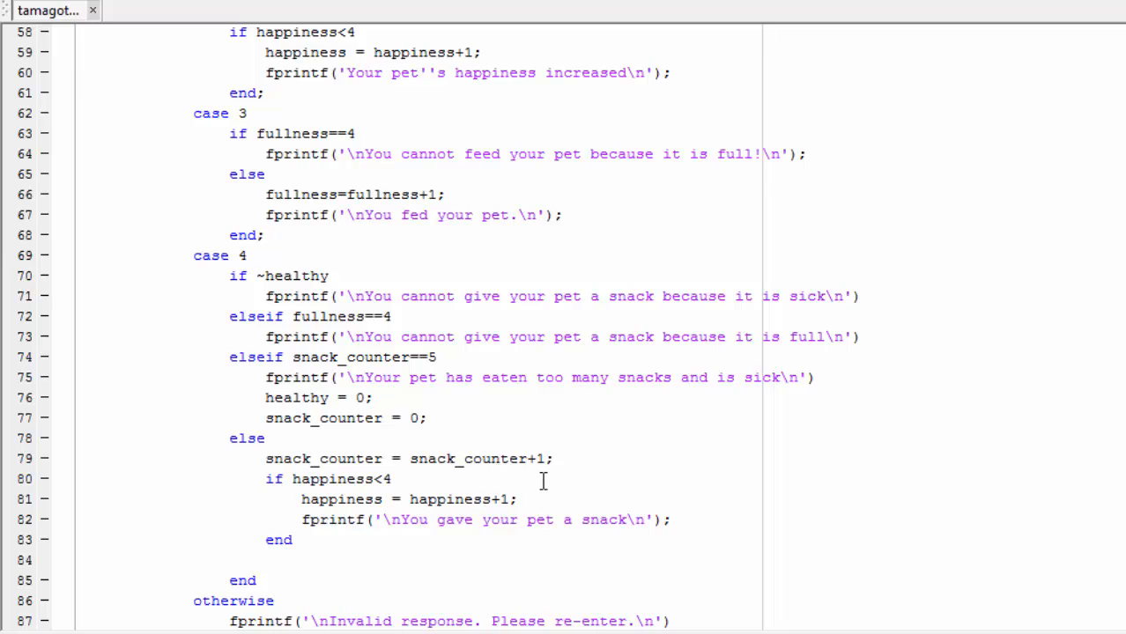
{"action": "mouse_move", "coordinate": [590, 472]}
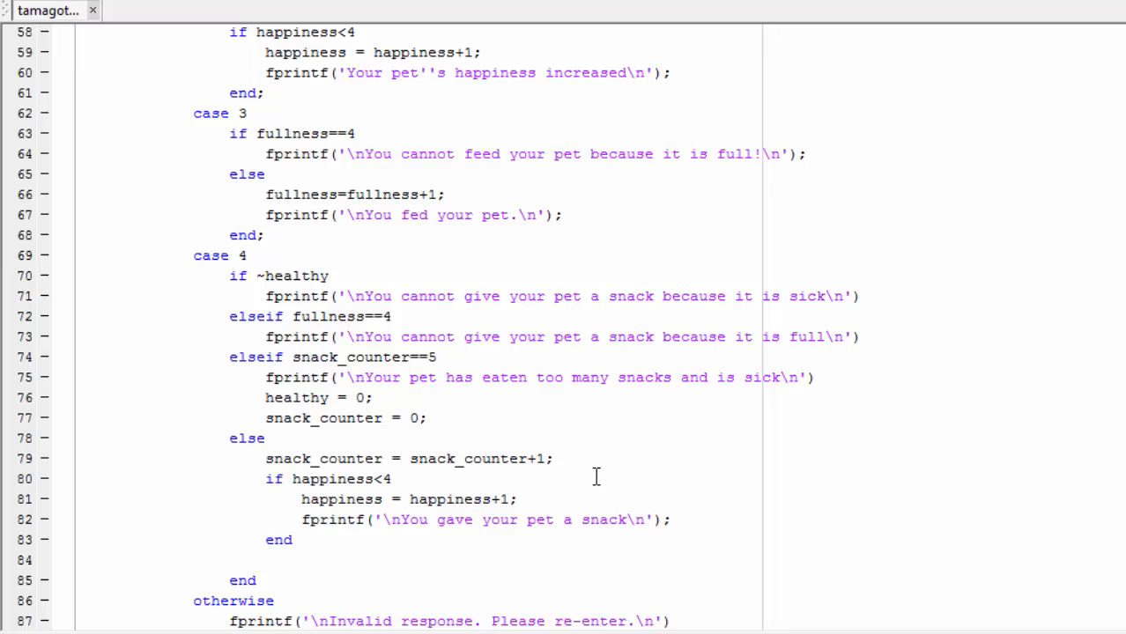
{"action": "mouse_move", "coordinate": [592, 409]}
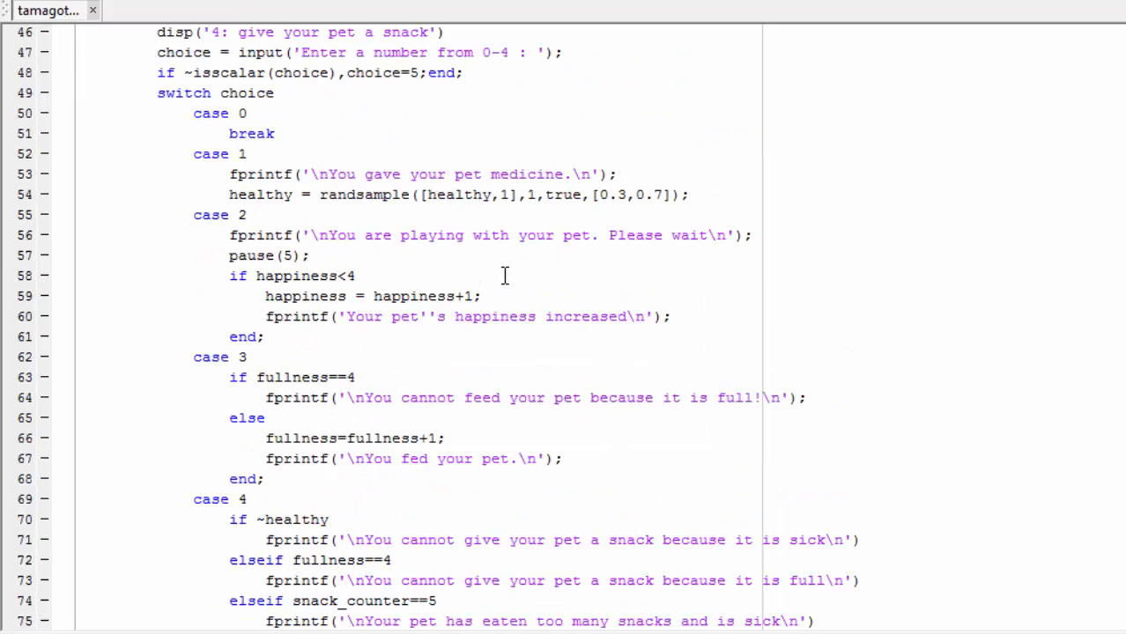
{"action": "mouse_move", "coordinate": [493, 289]}
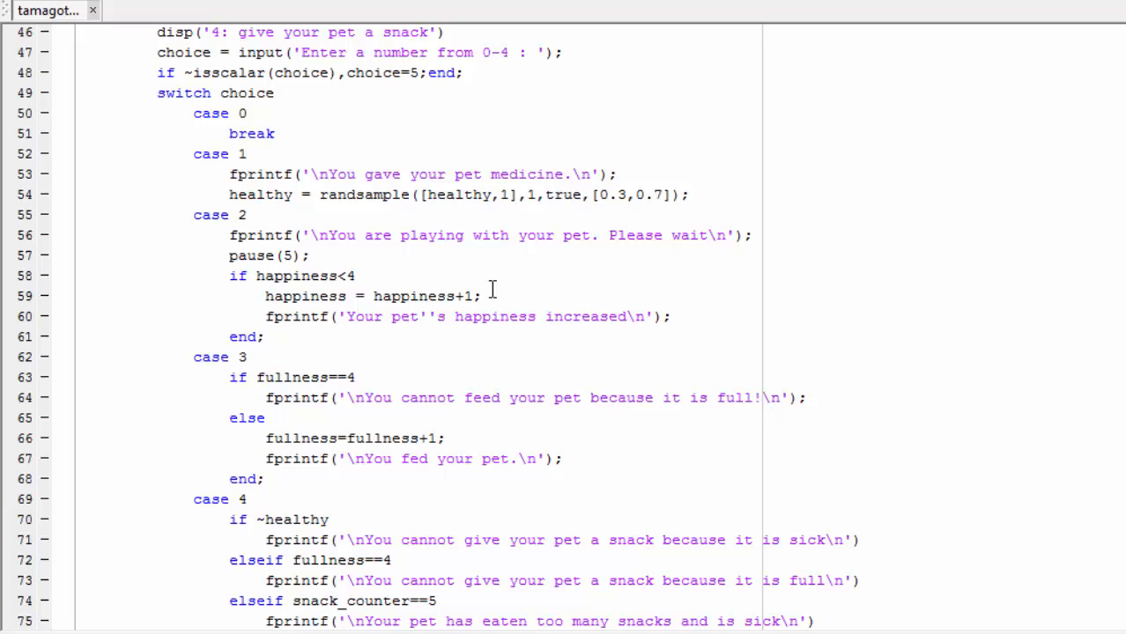
{"action": "mouse_move", "coordinate": [253, 275]}
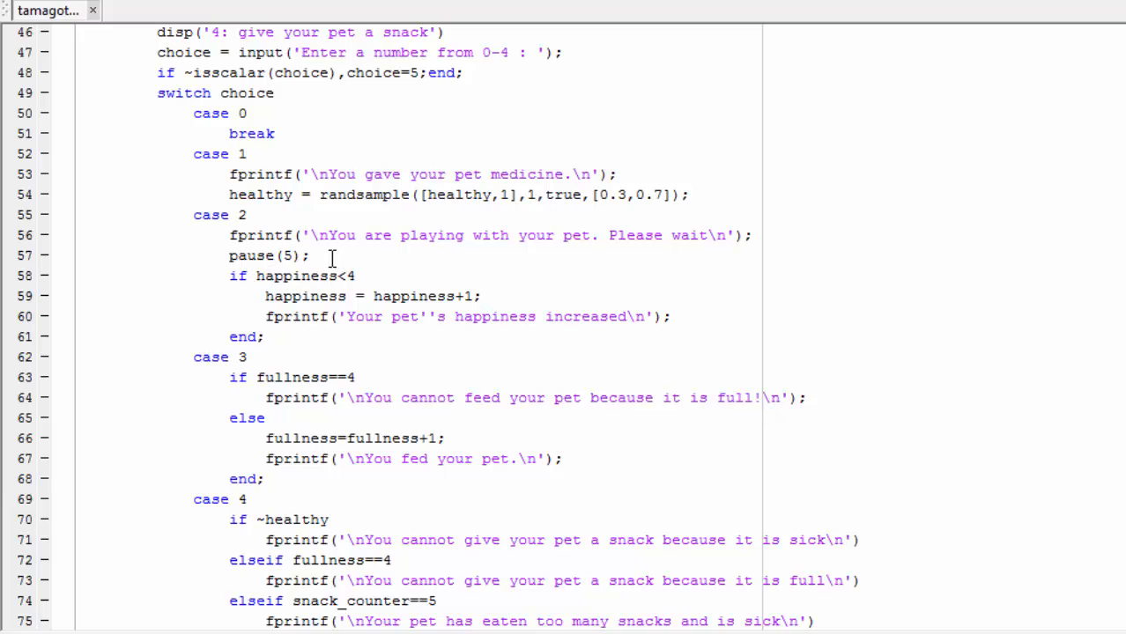
- Mark the pause(5) call, then move to the Command Window and begin entering tamagotchi
{"action": "double_click", "coordinate": [250, 256]}
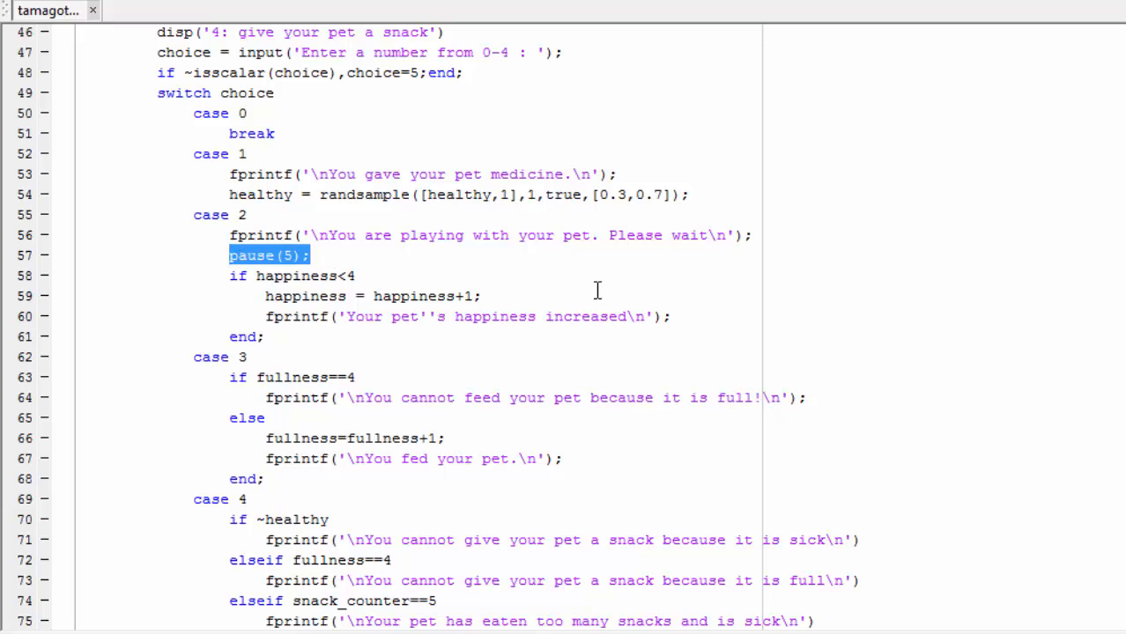
{"action": "mouse_move", "coordinate": [603, 292]}
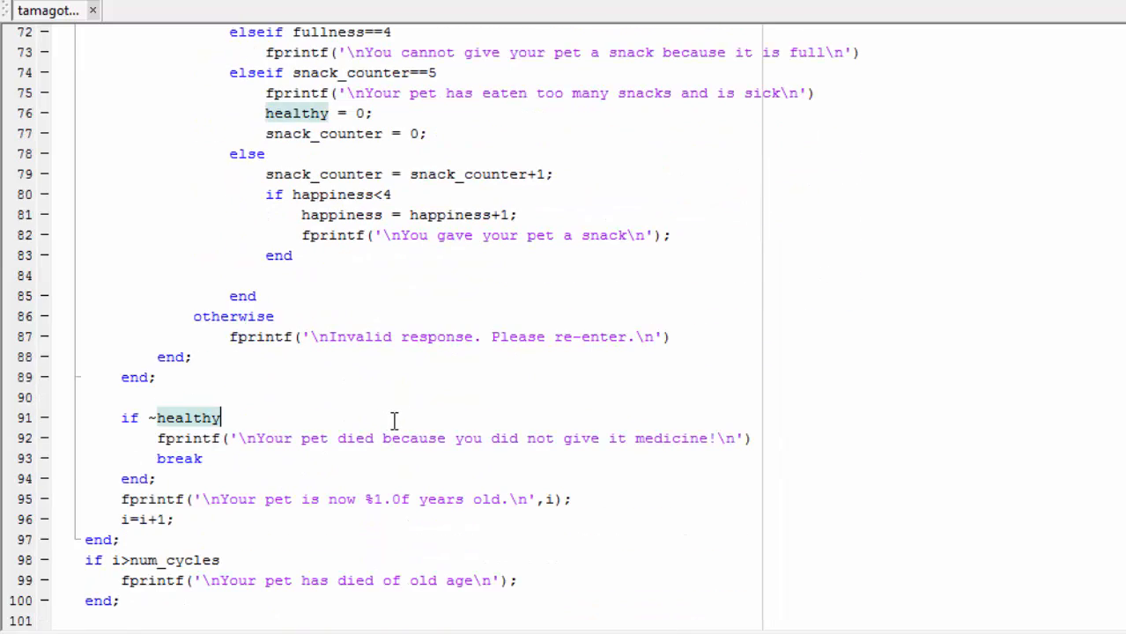
{"action": "mouse_move", "coordinate": [258, 527]}
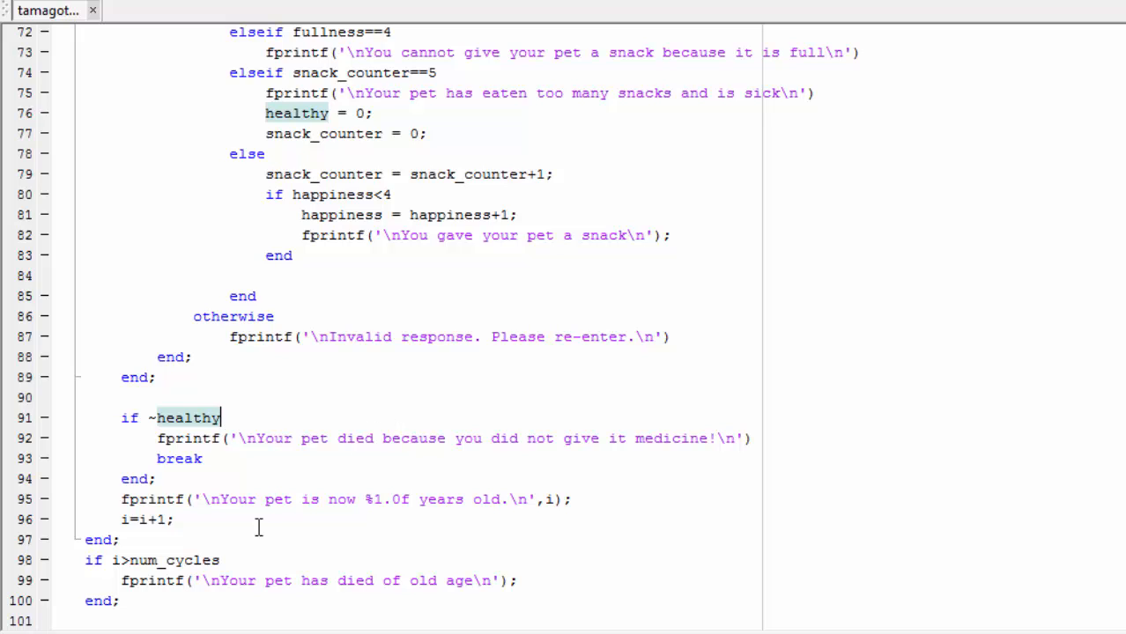
{"action": "mouse_move", "coordinate": [437, 476]}
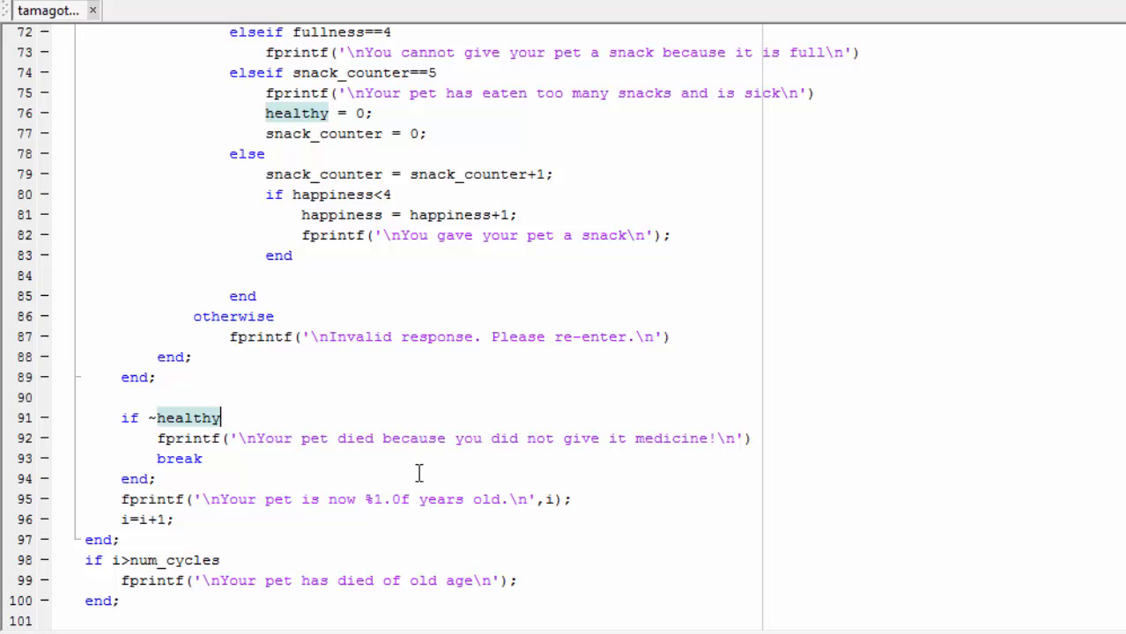
{"action": "left_click", "coordinate": [220, 418]}
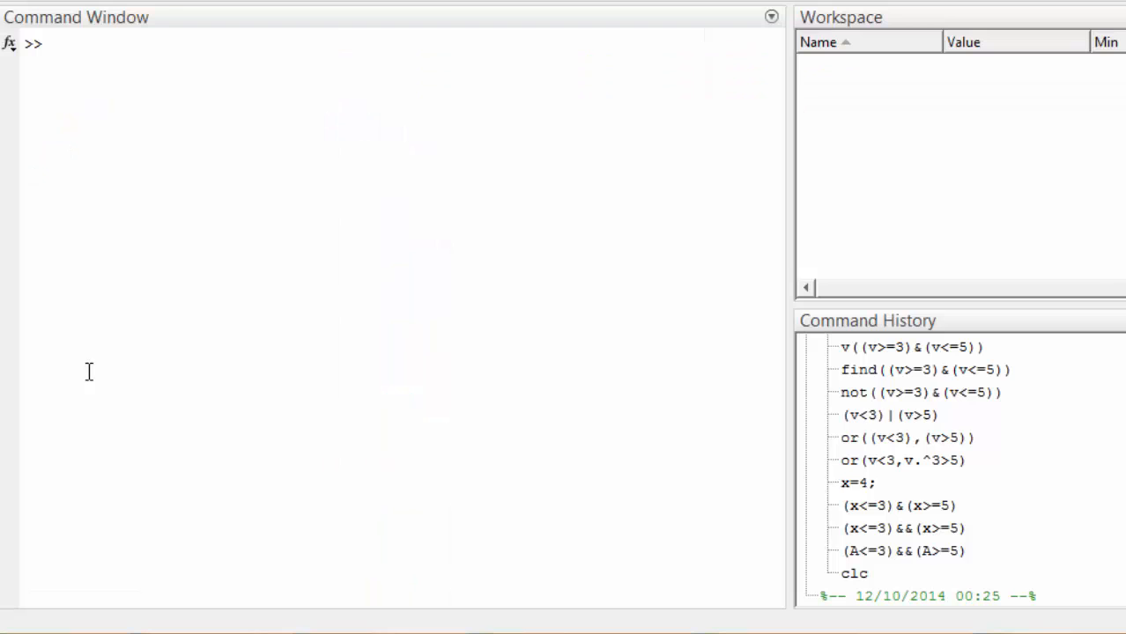
{"action": "type", "text": "tamagotchi"}
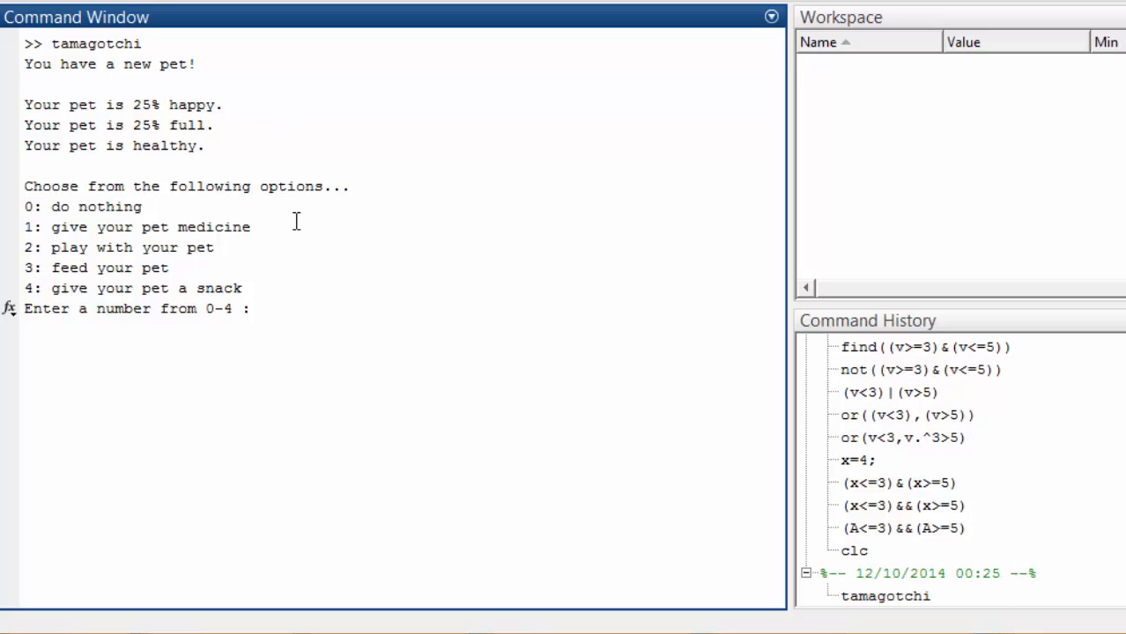
{"action": "mouse_move", "coordinate": [176, 413]}
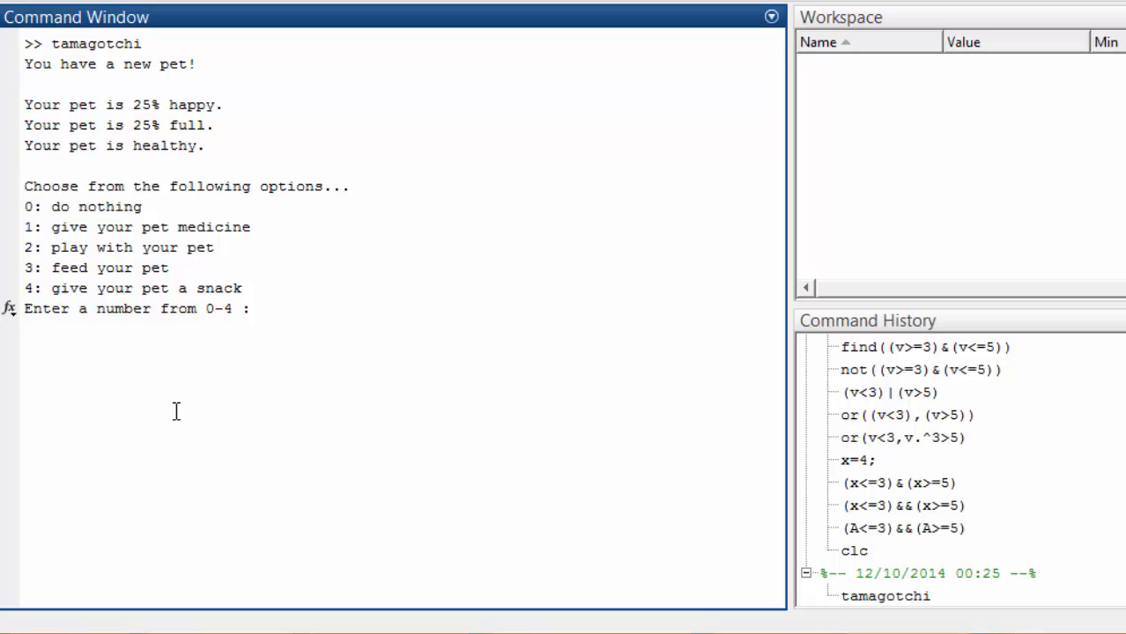
- Answer 0 four times so the pet ages to 11 with 0% happiness and fullness, now sick
{"action": "type", "text": "0"}
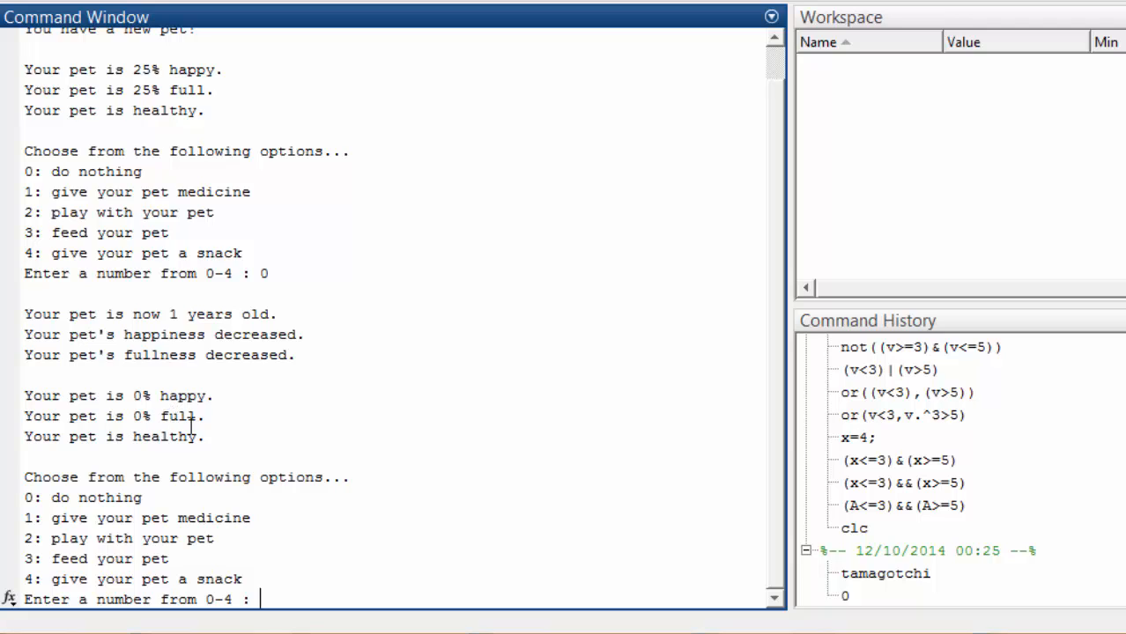
{"action": "mouse_move", "coordinate": [367, 405]}
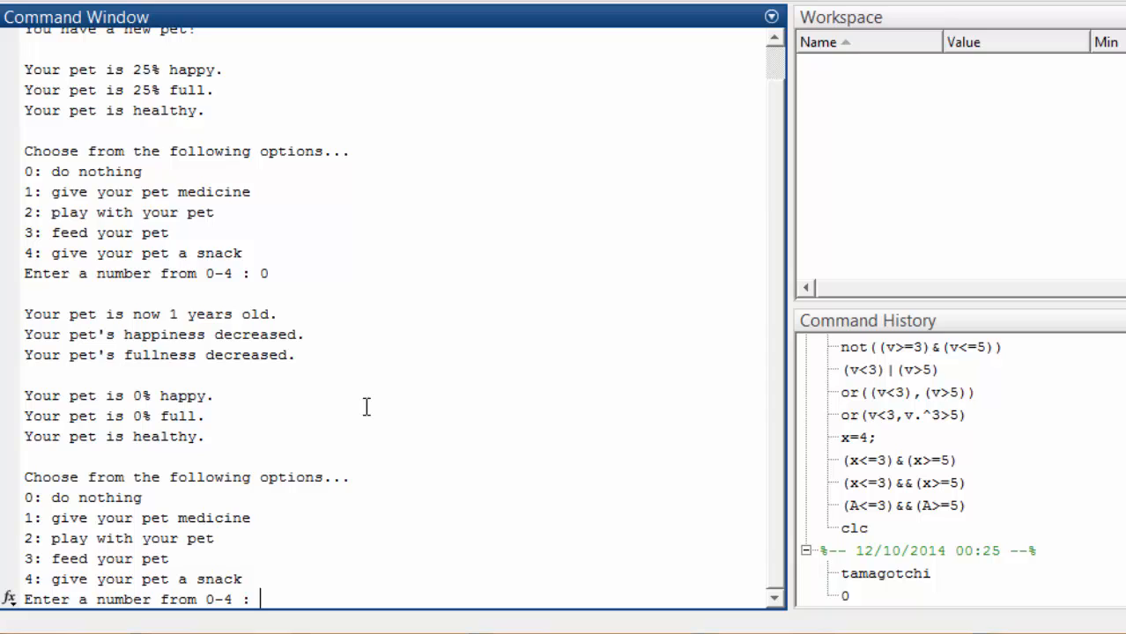
{"action": "type", "text": "0"}
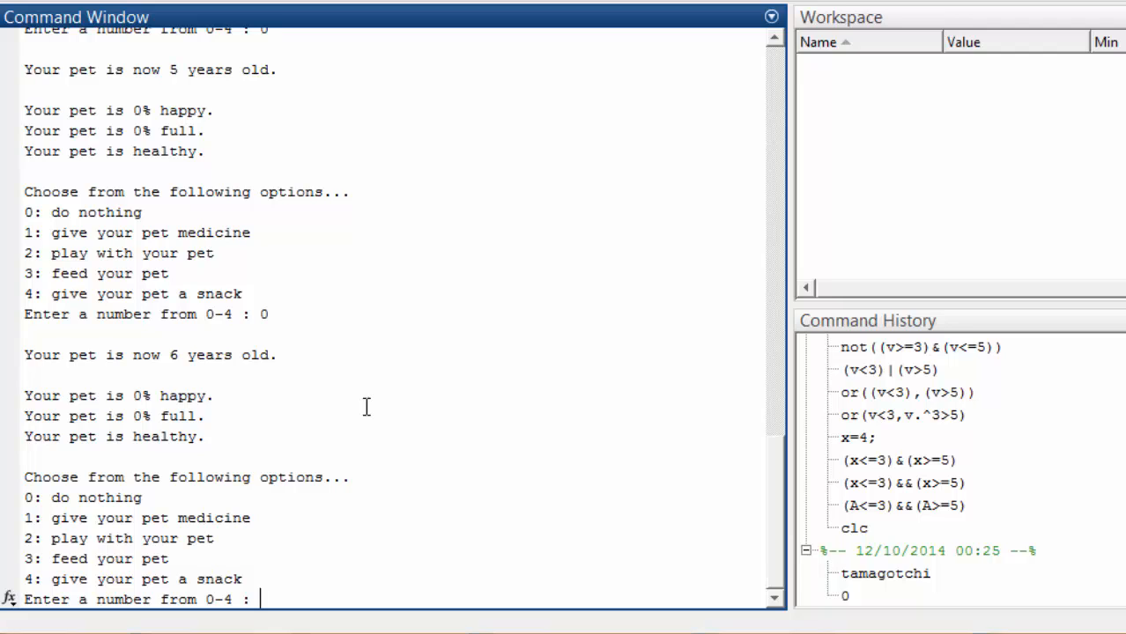
{"action": "type", "text": "0"}
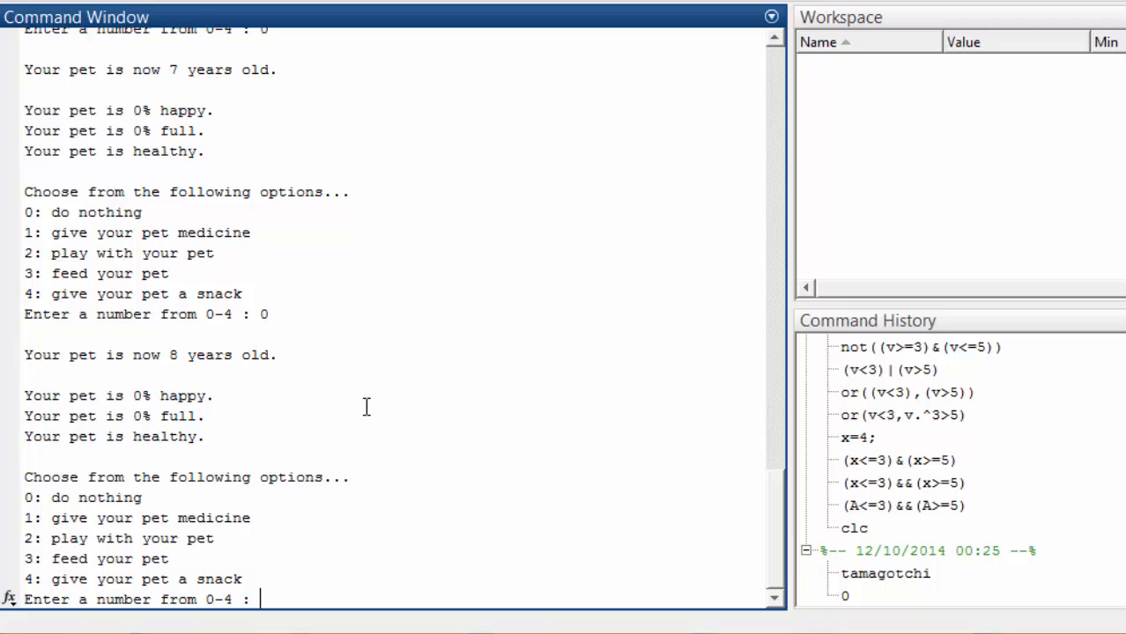
{"action": "type", "text": "0"}
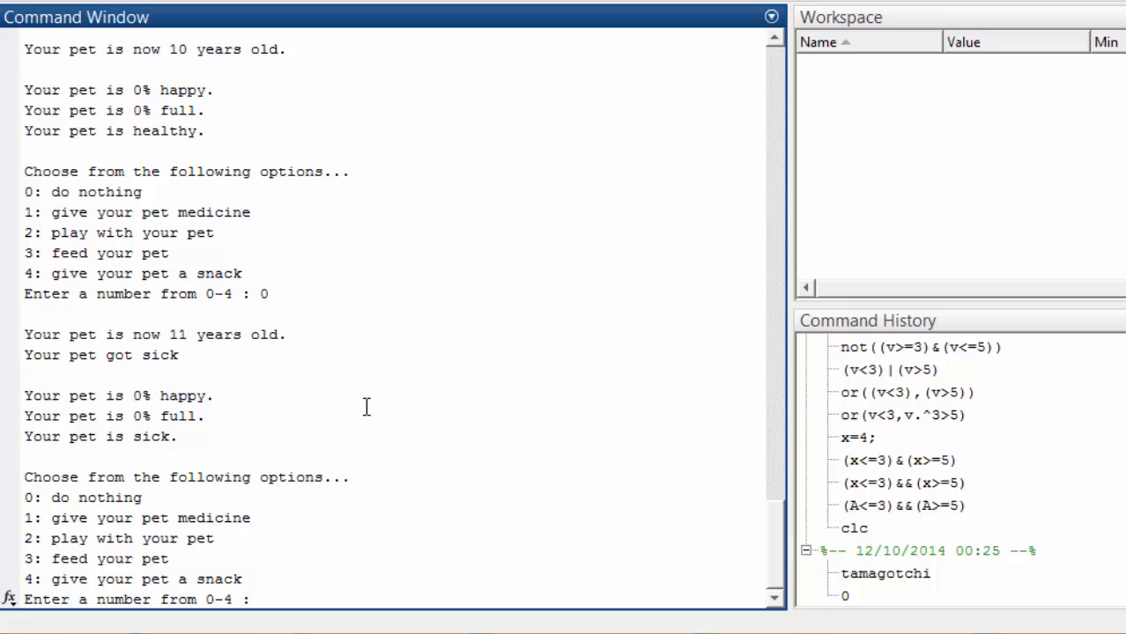
- Give medicine with 1 to cure the pet, then play with 2 to raise happiness to 25%
{"action": "type", "text": "1"}
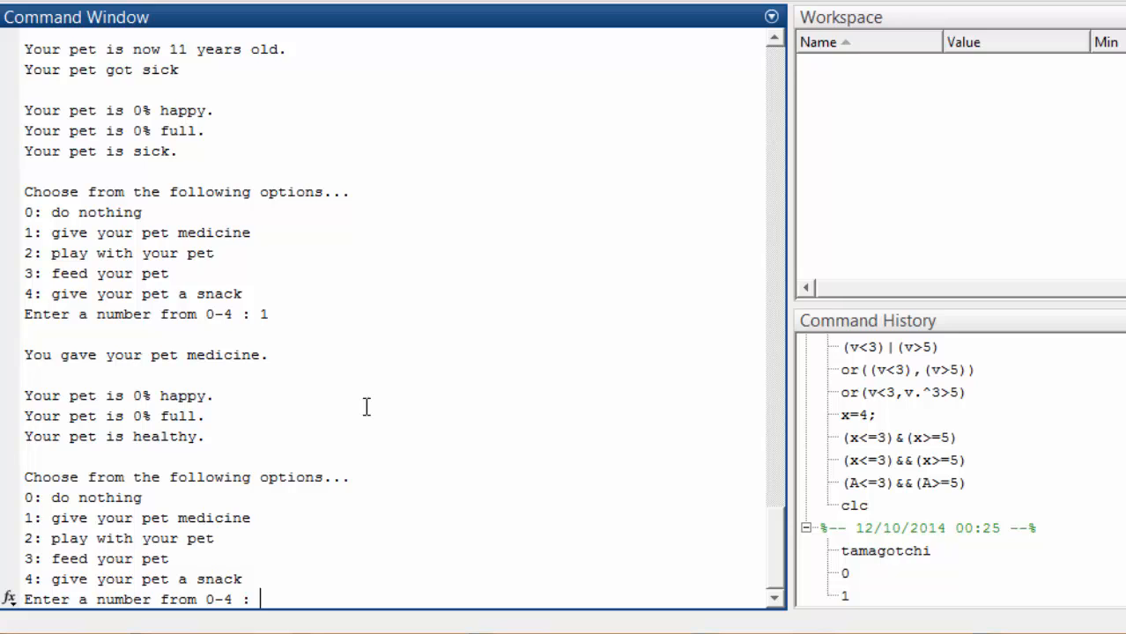
{"action": "type", "text": "2"}
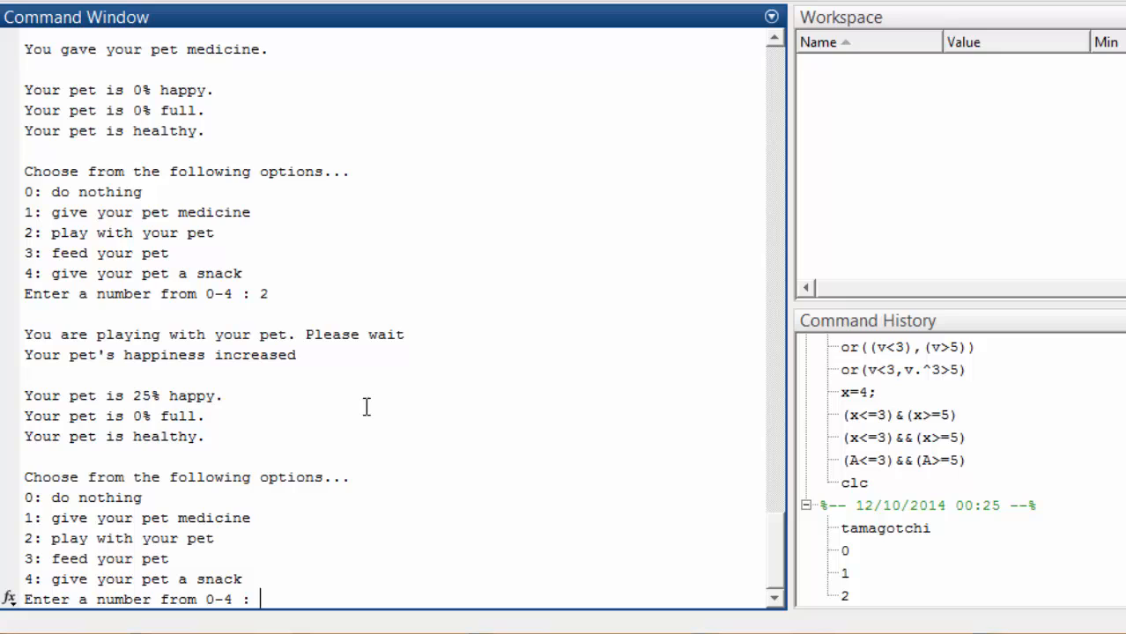
- Snack with 4 and feed with 3 repeatedly to 100%, then idle with 0 so it turns 12 and sick
{"action": "type", "text": "4"}
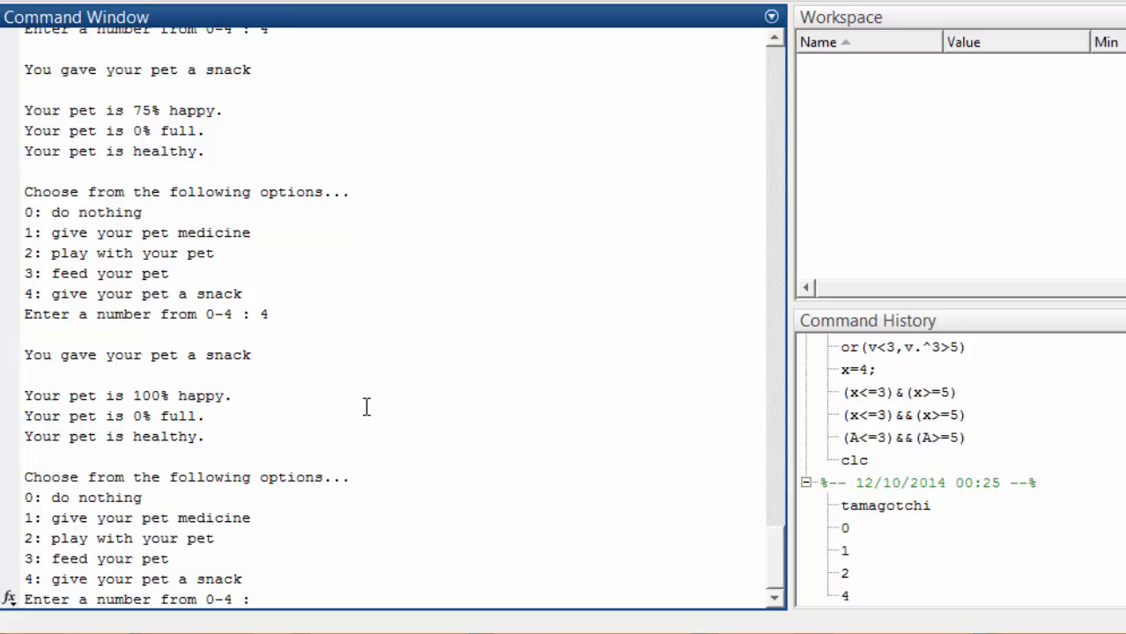
{"action": "type", "text": "3"}
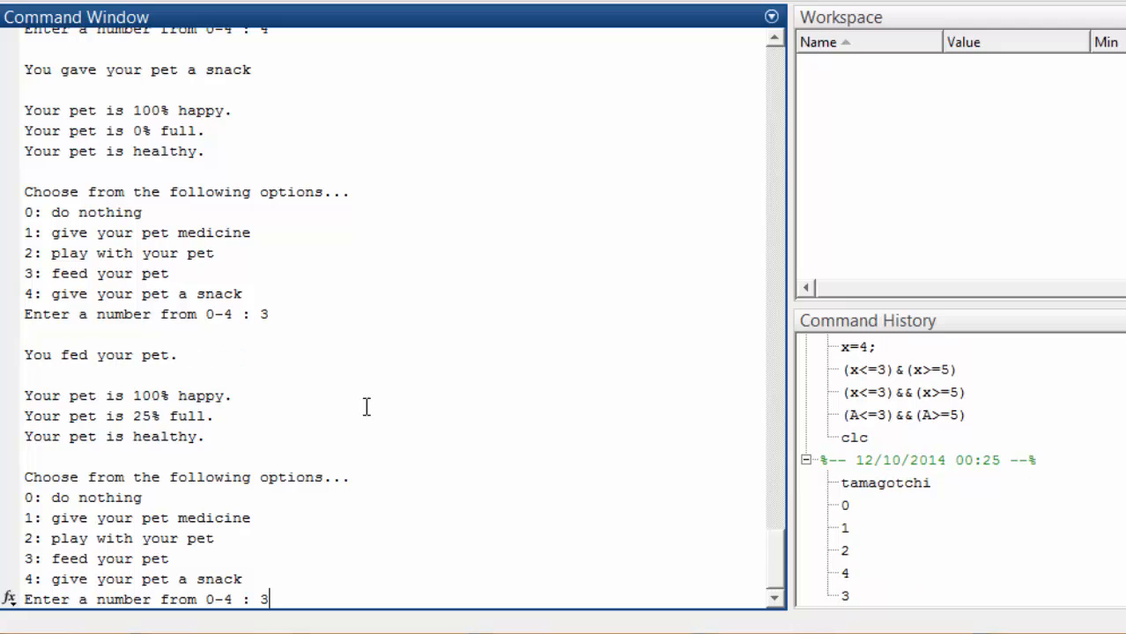
{"action": "key", "text": "enter"}
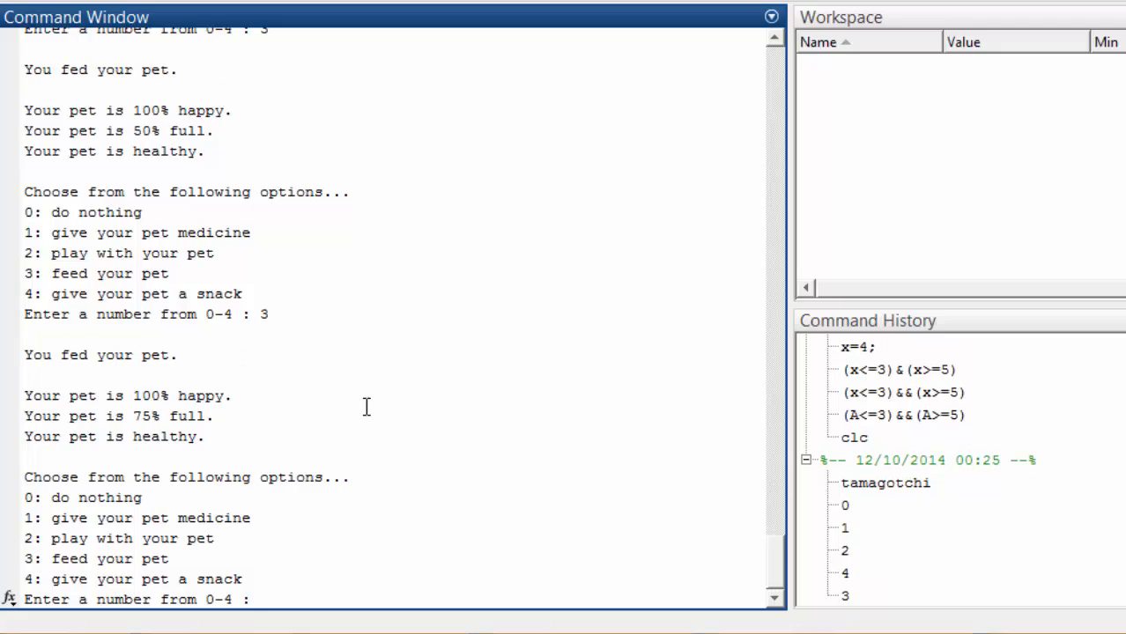
{"action": "key", "text": "enter"}
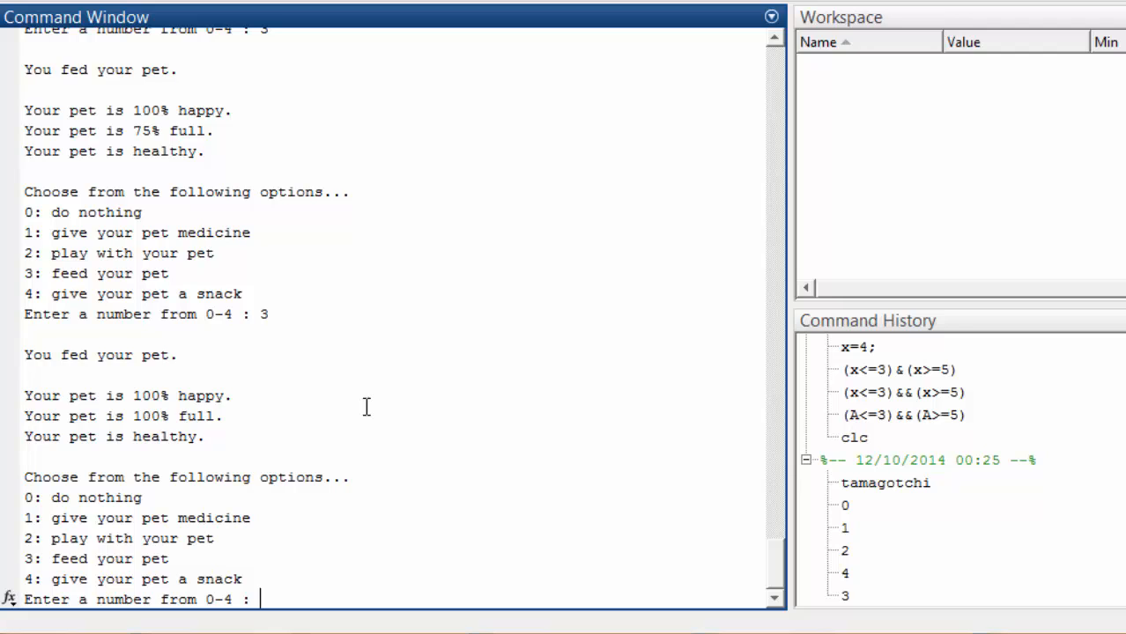
{"action": "type", "text": "0"}
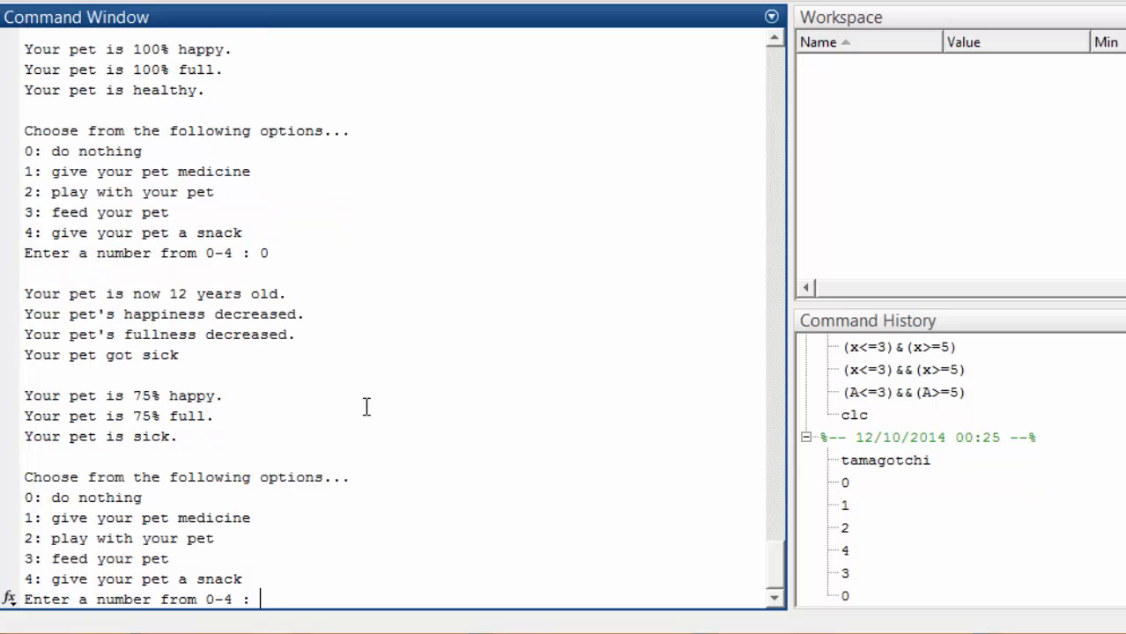
- Give a snack with 4, then medicine twice with 1 to cure the sick pet
{"action": "type", "text": "4"}
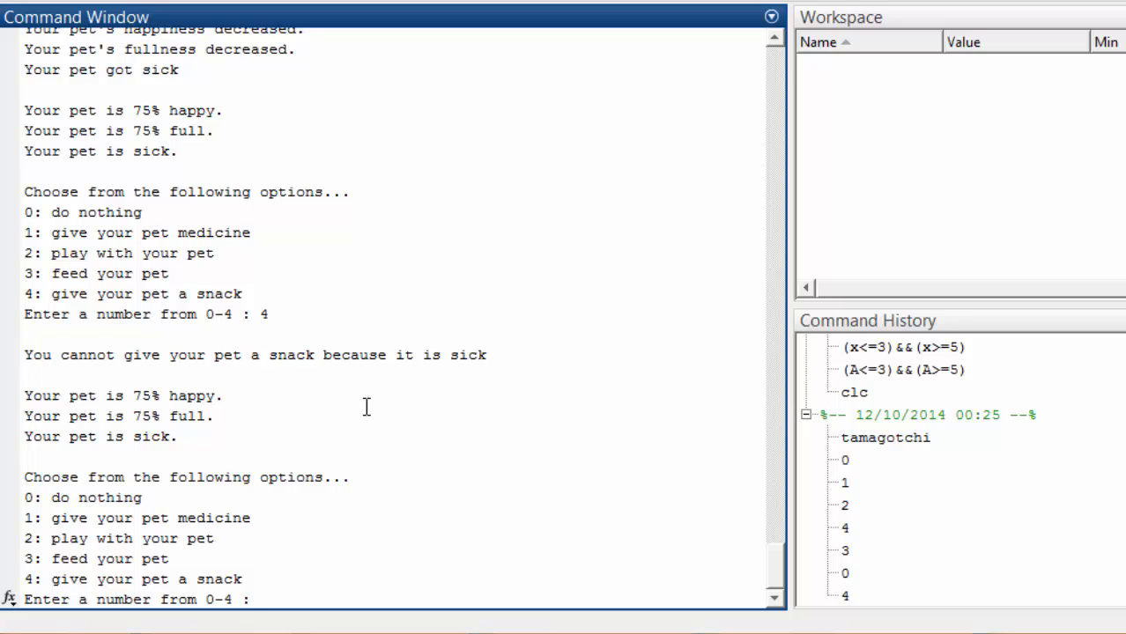
{"action": "type", "text": "1"}
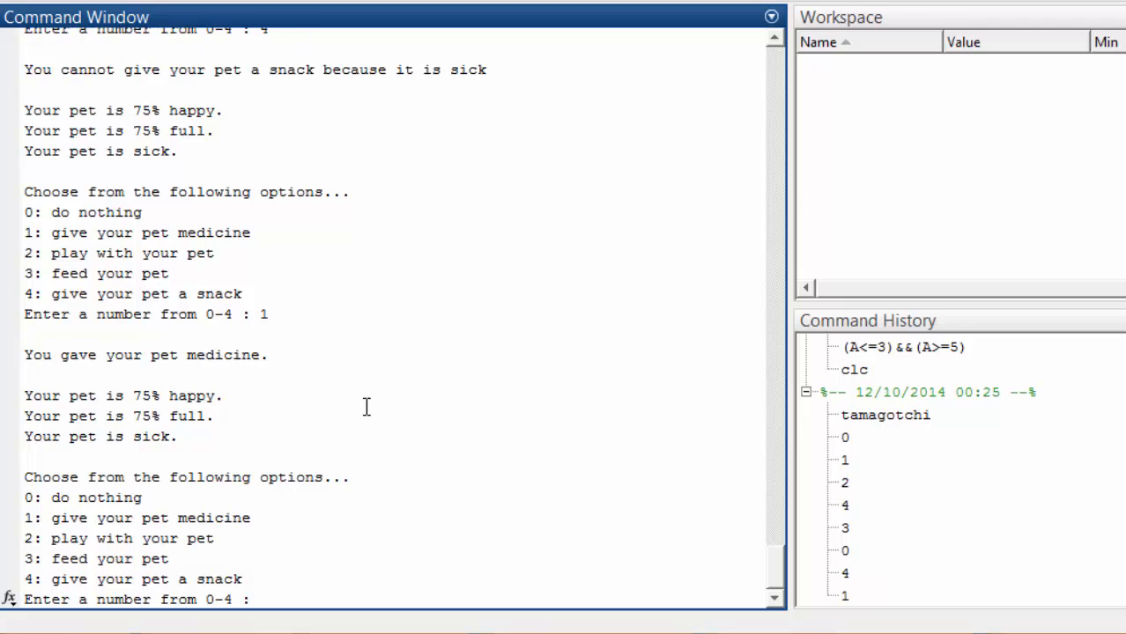
{"action": "type", "text": "1"}
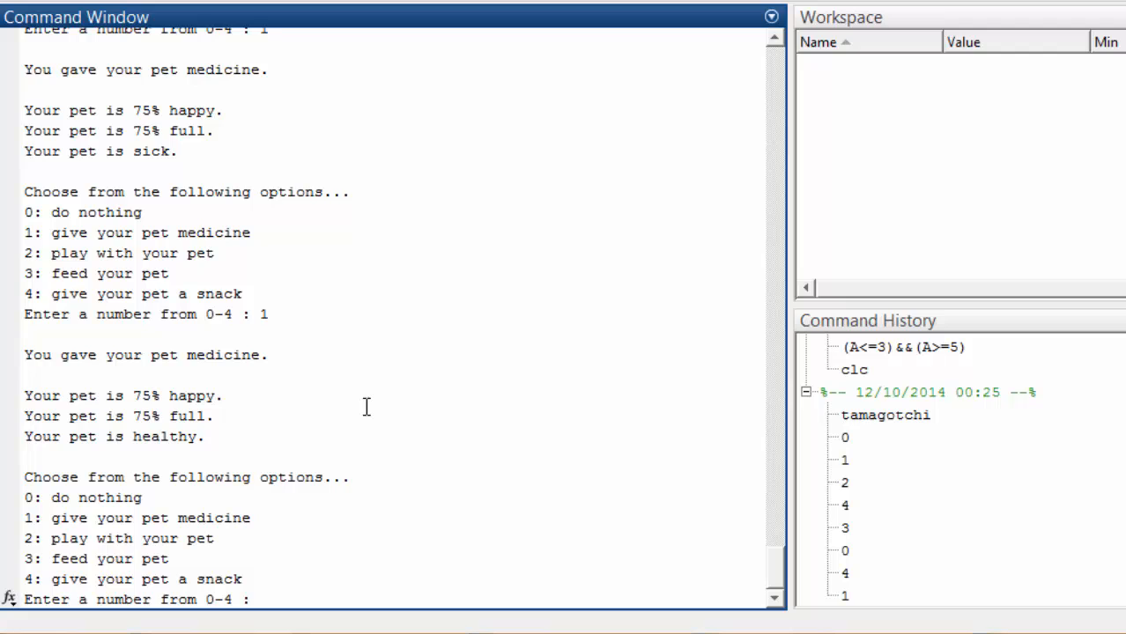
- Idle with 0 three times until the pet reaches 14, dies untreated and the script ends
{"action": "type", "text": "0"}
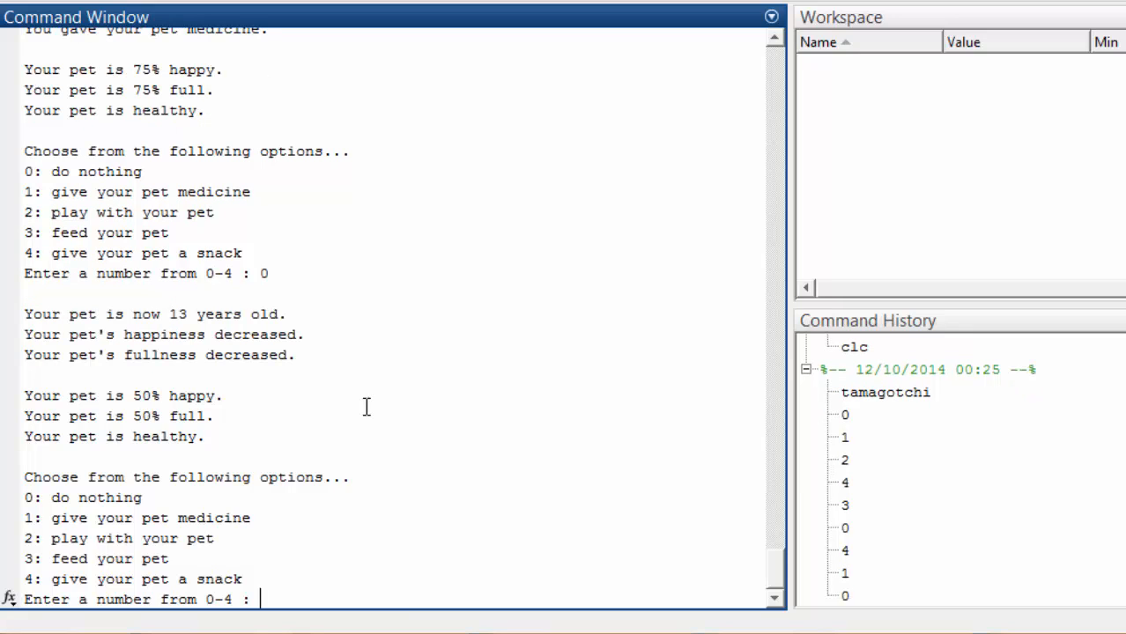
{"action": "type", "text": "0"}
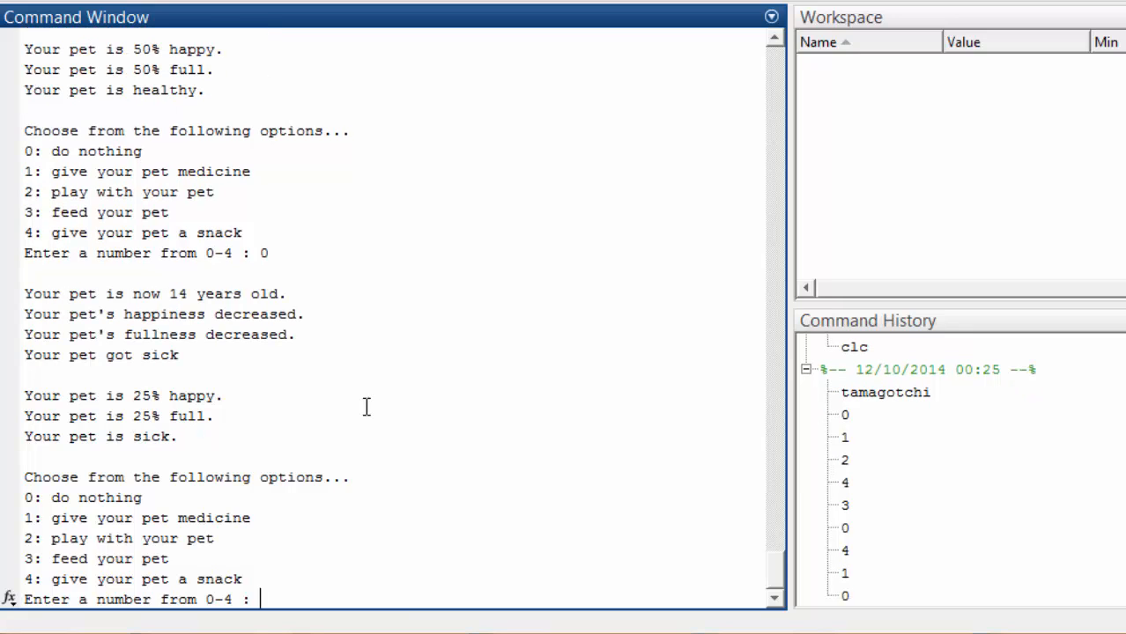
{"action": "type", "text": "0"}
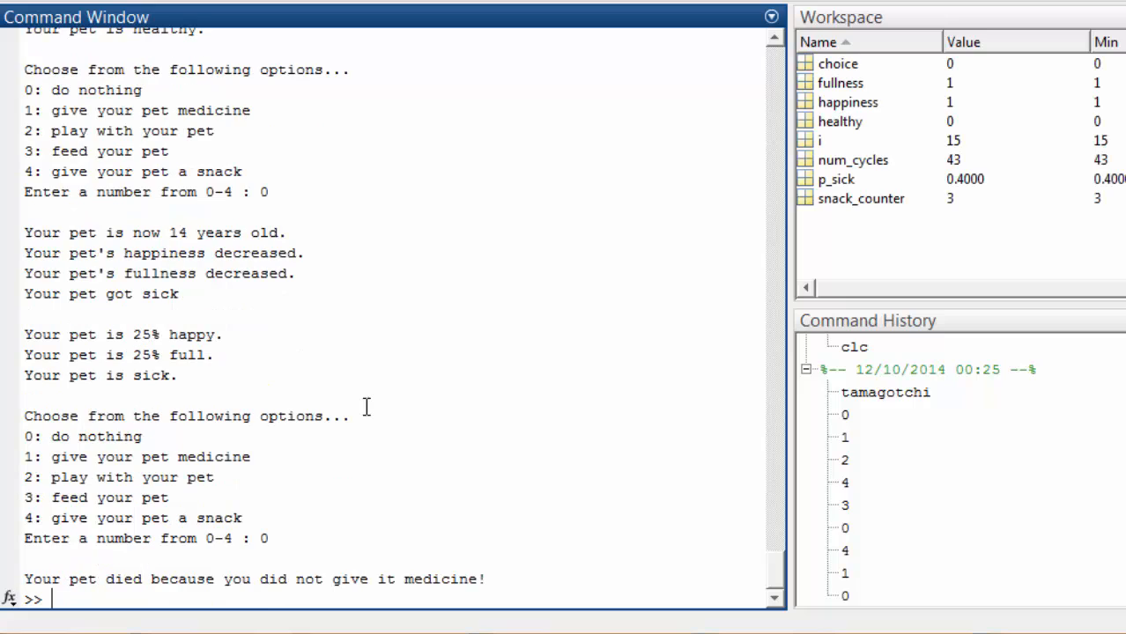